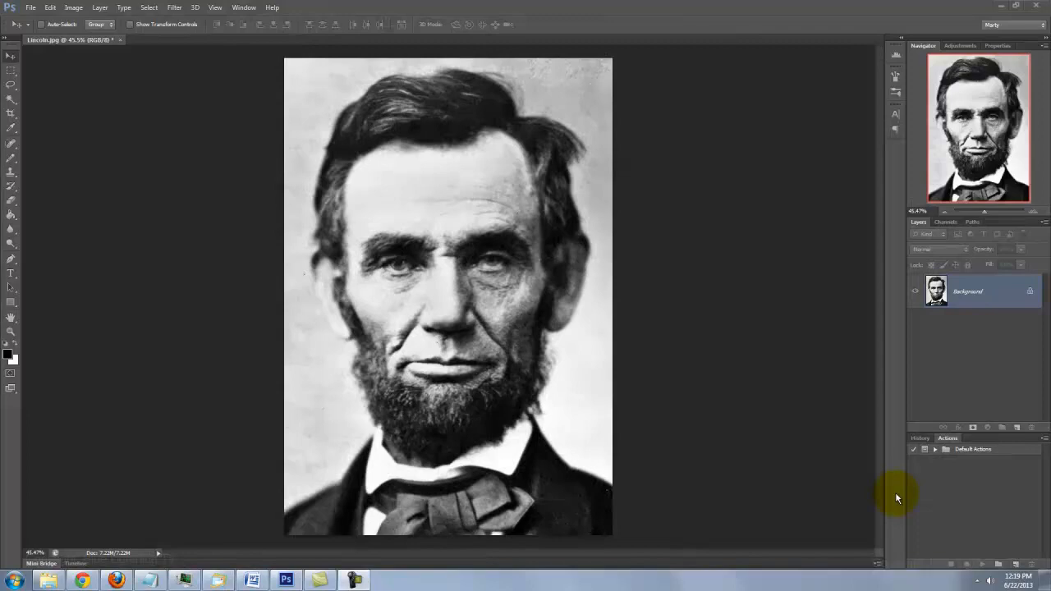
# Desaturate the Lincoln photo with Ctrl+Shift+U and apply Auto Tone with Ctrl+Shift+L
pyautogui.click(74, 7)
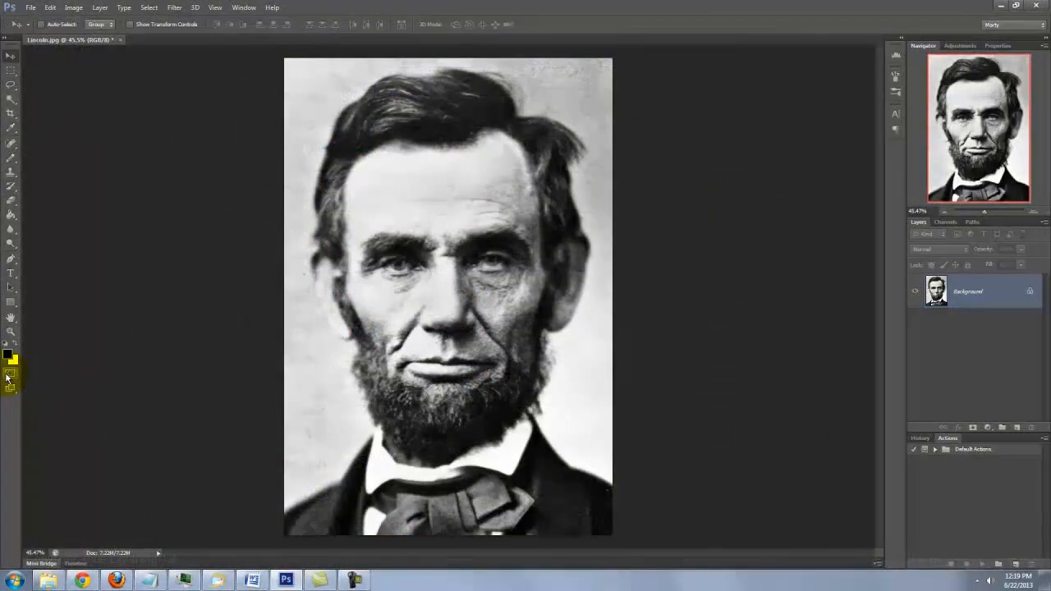
pyautogui.press('ctrl+shift+u')
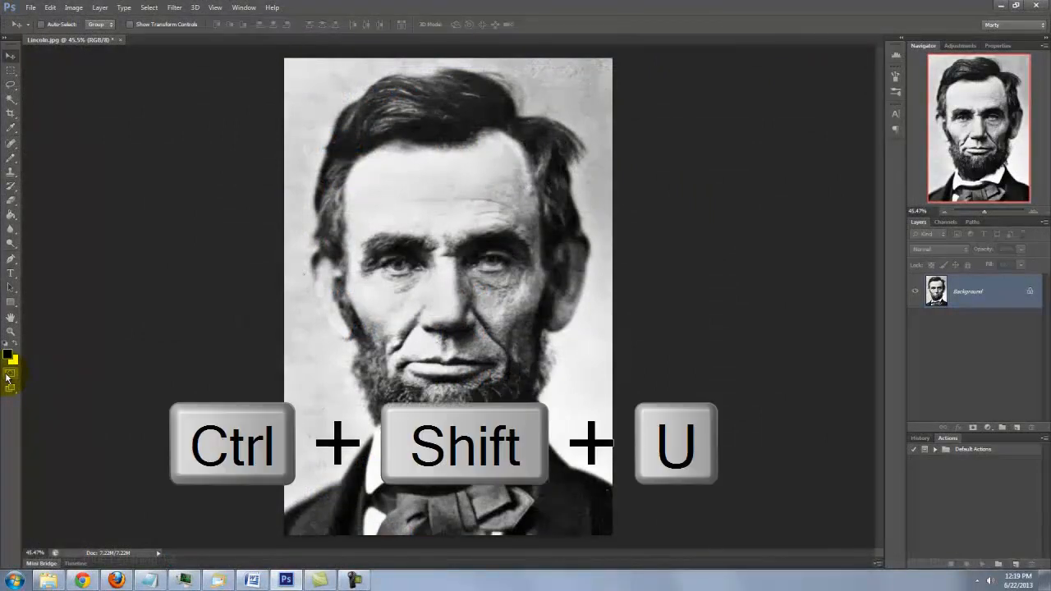
pyautogui.press('ctrl+shift+u')
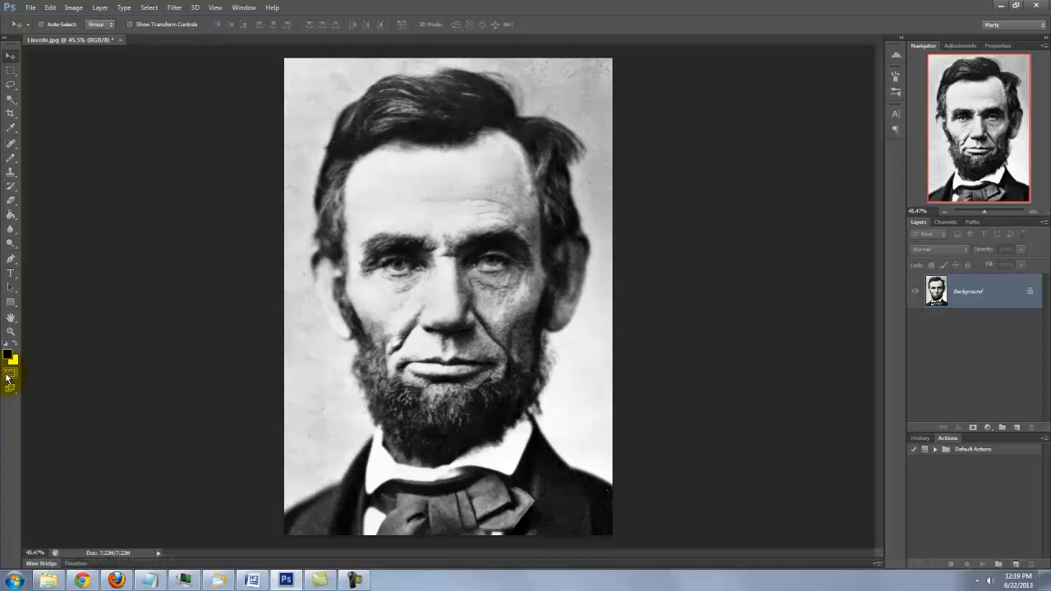
pyautogui.press('ctrl+shift+l')
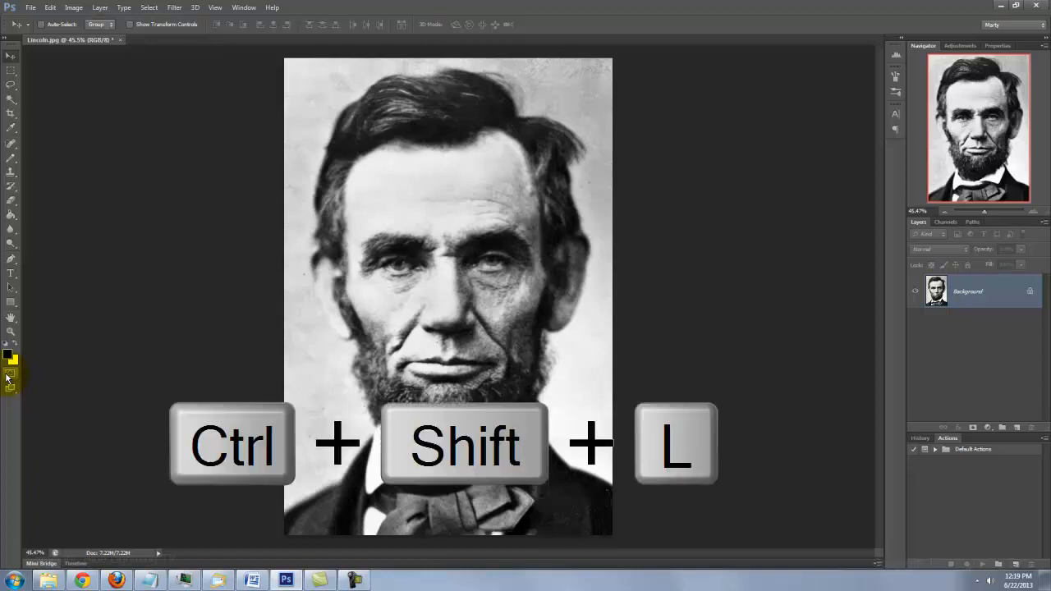
pyautogui.press('ctrl+shift+l')
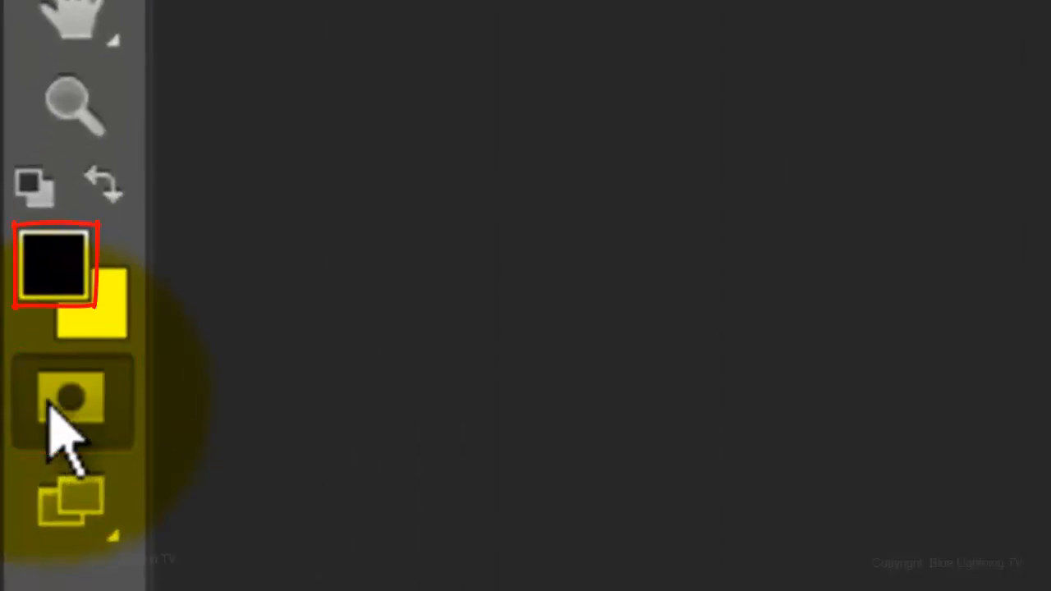
# Paint a Quick Mask around Lincoln's hair using the Pencil and Paint Bucket tools
pyautogui.click(53, 263)
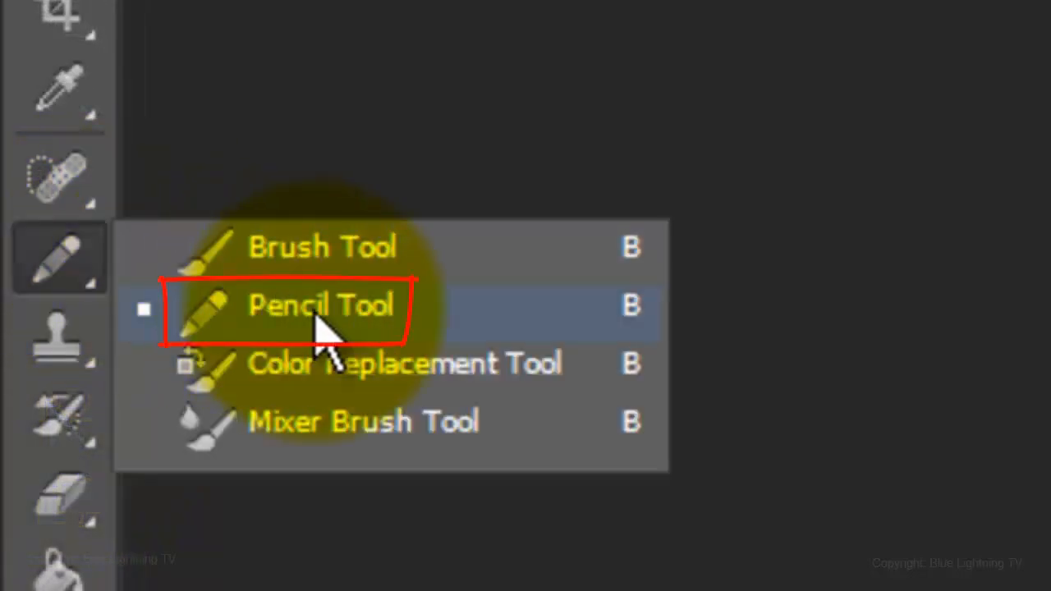
pyautogui.click(321, 305)
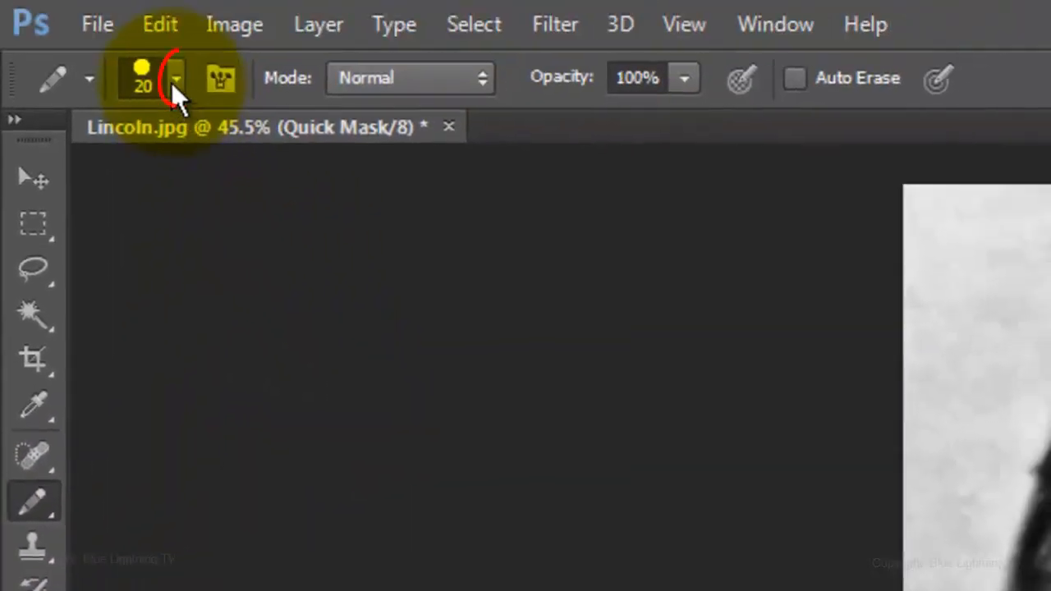
pyautogui.click(175, 78)
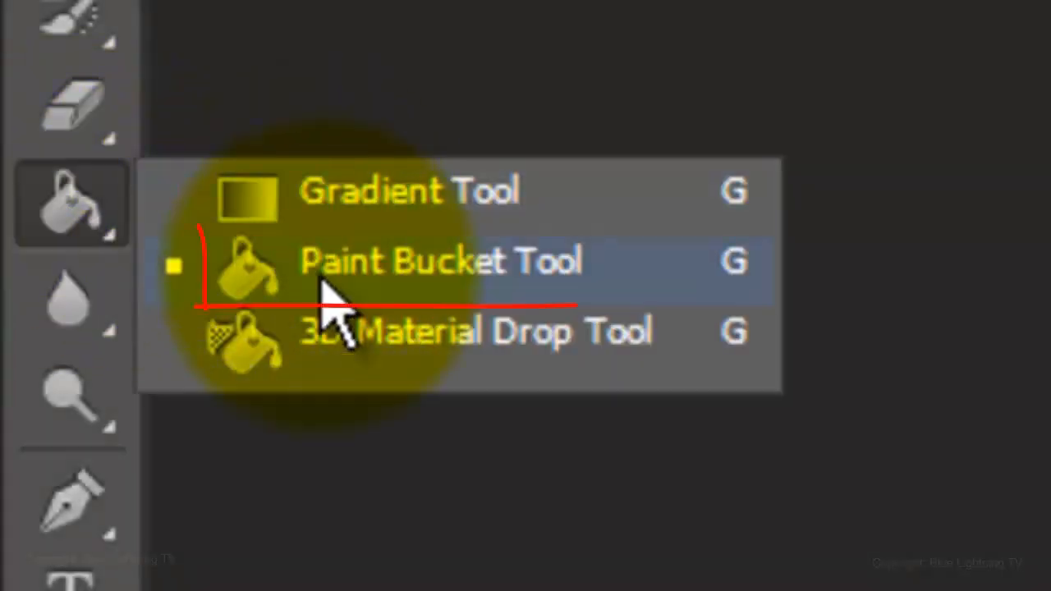
pyautogui.click(439, 261)
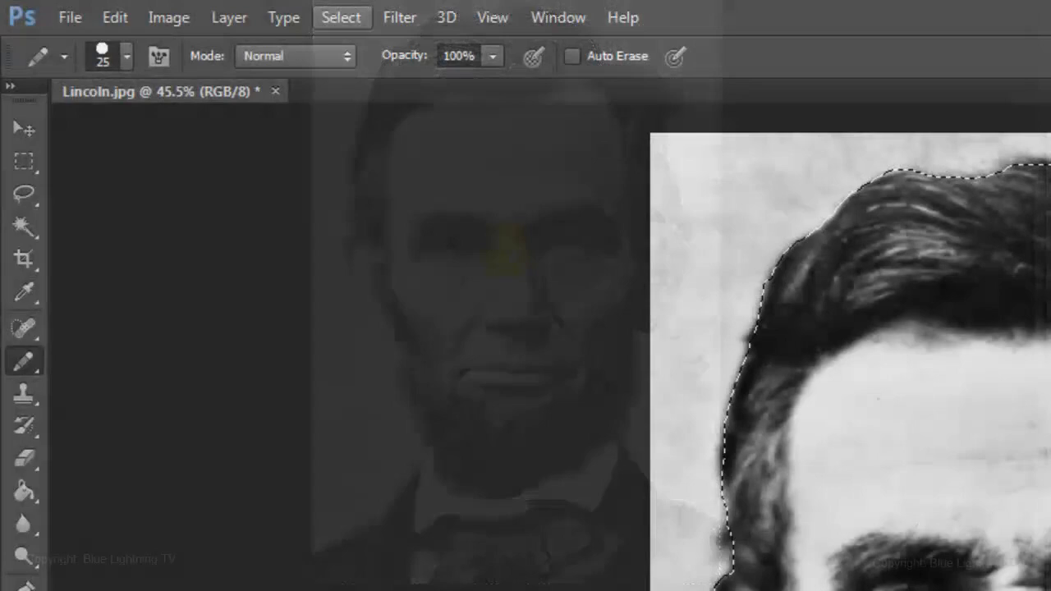
# Save the hair-outline selection through Select > Save Selection as channel HIGHLIGHTS
pyautogui.click(341, 17)
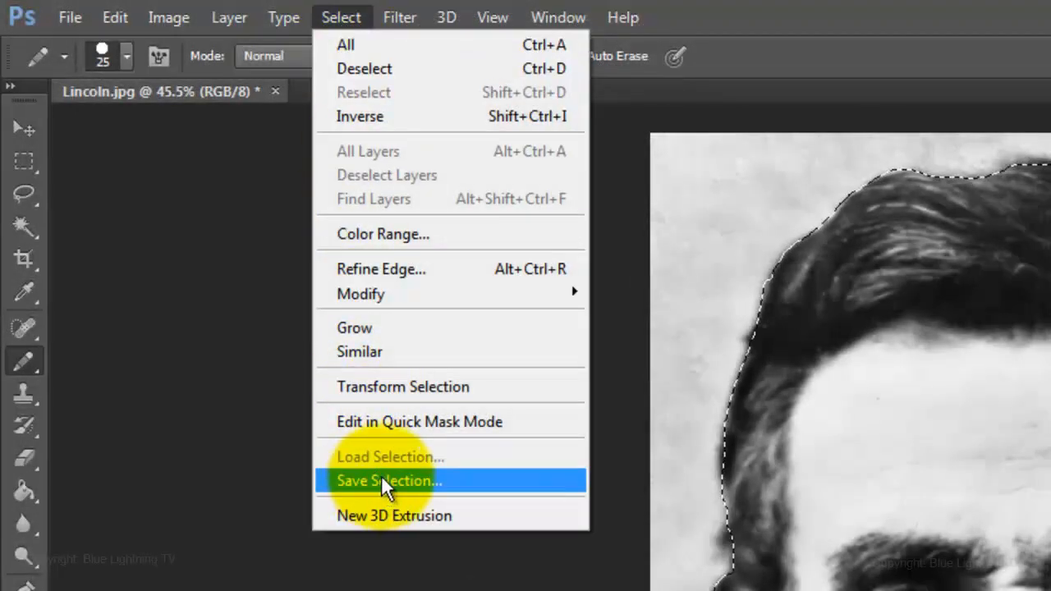
pyautogui.click(388, 480)
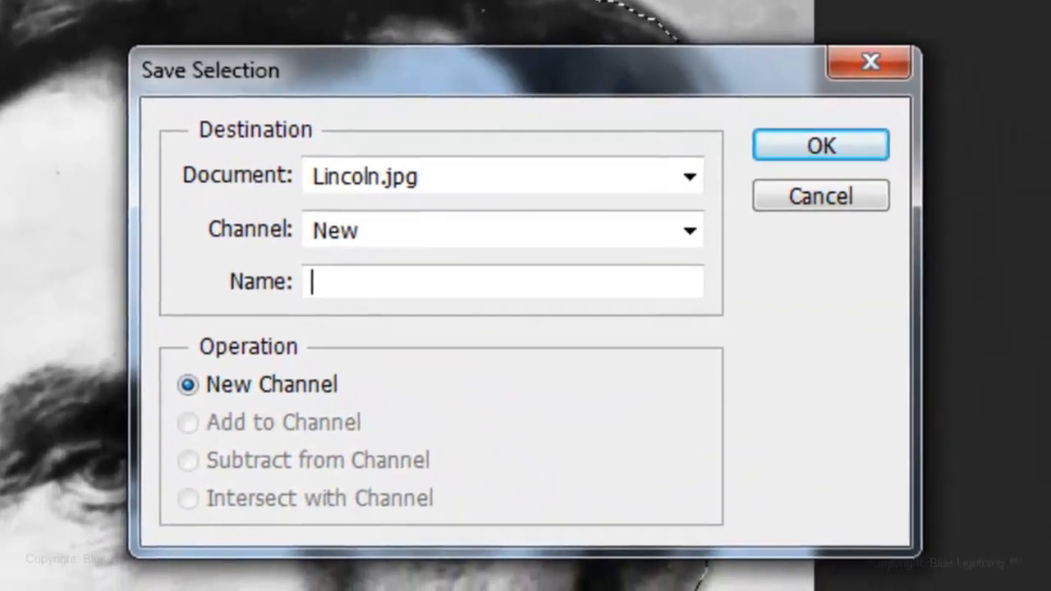
pyautogui.write('HIGHLIGHTS')
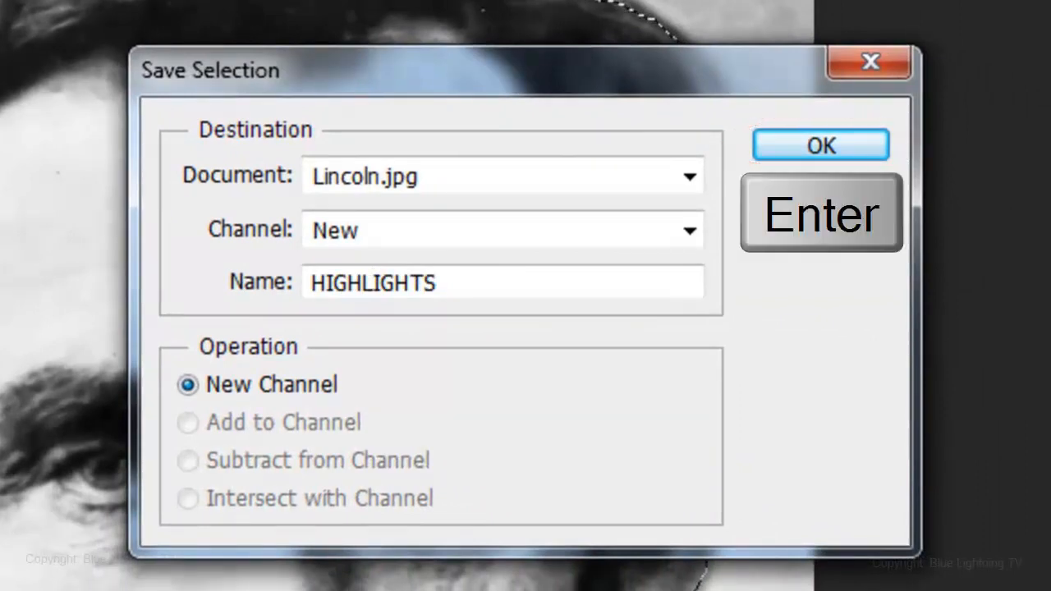
pyautogui.click(820, 145)
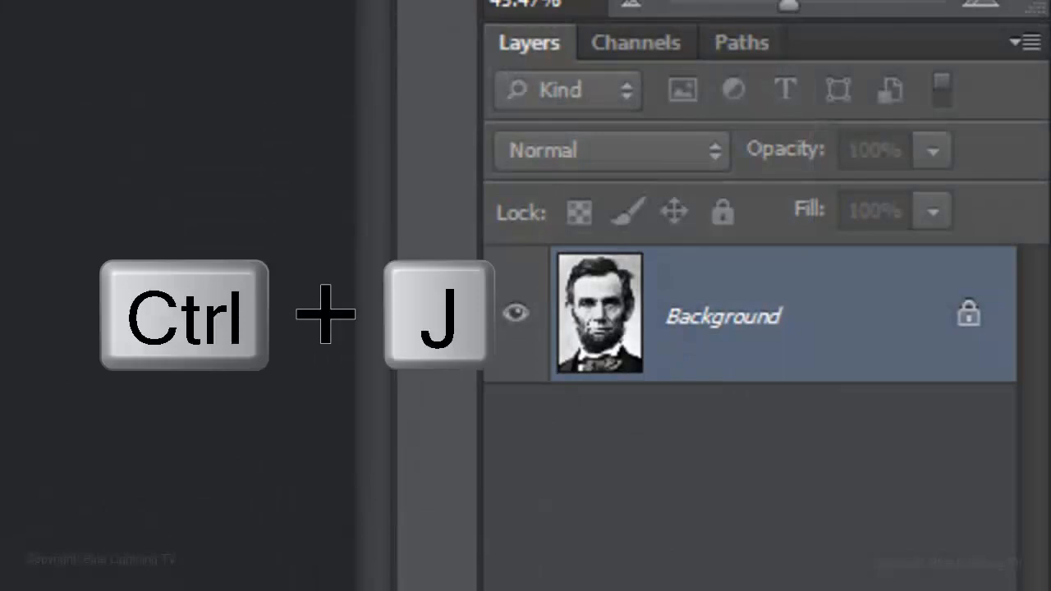
# Duplicate the portrait layer and apply the Artistic Cutout filter from the Filter Gallery
pyautogui.press('ctrl+j')
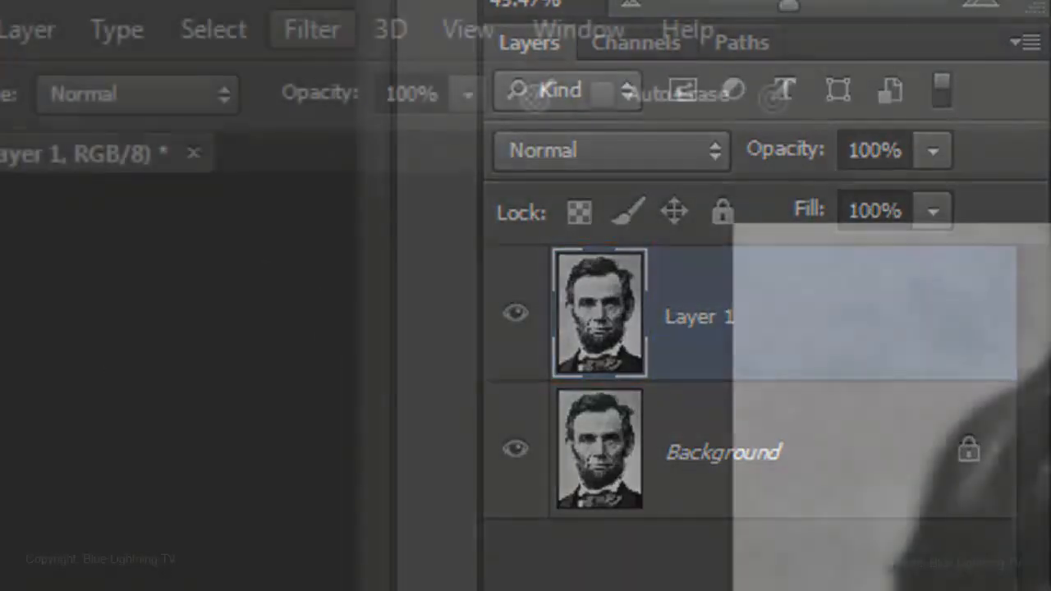
pyautogui.click(312, 29)
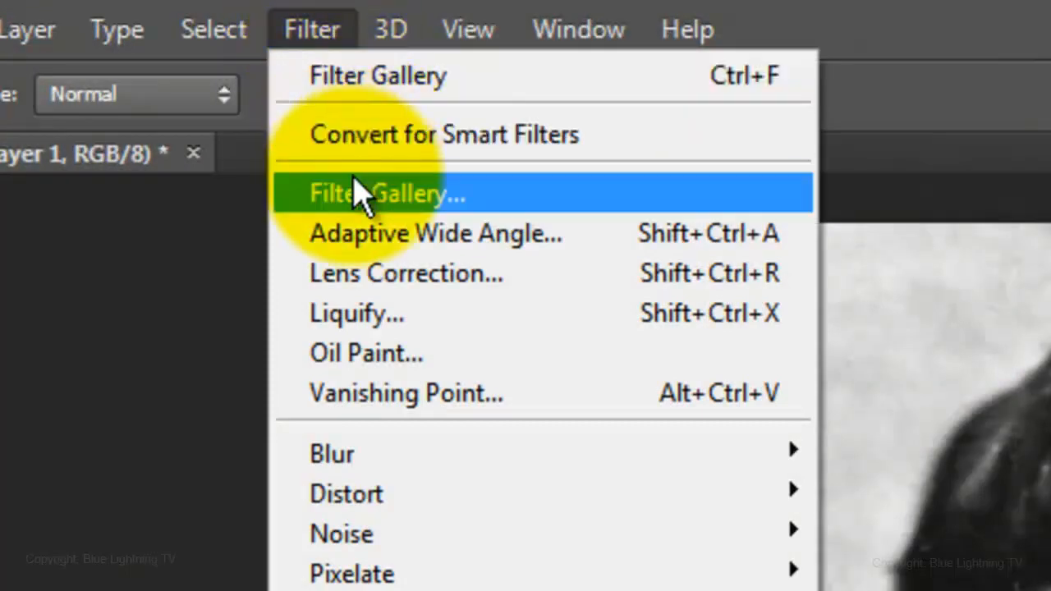
pyautogui.click(386, 194)
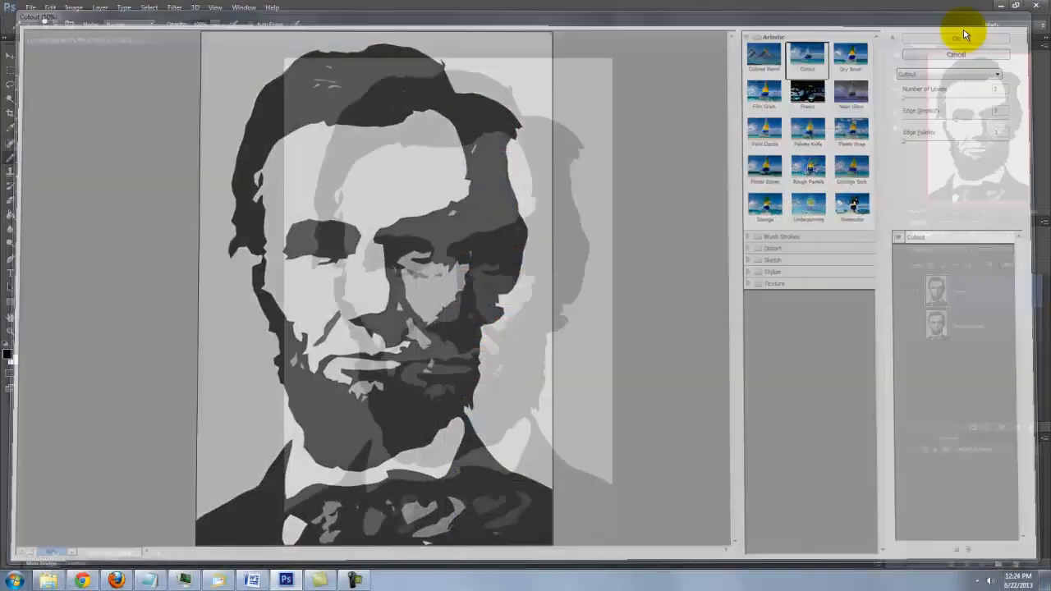
pyautogui.click(956, 38)
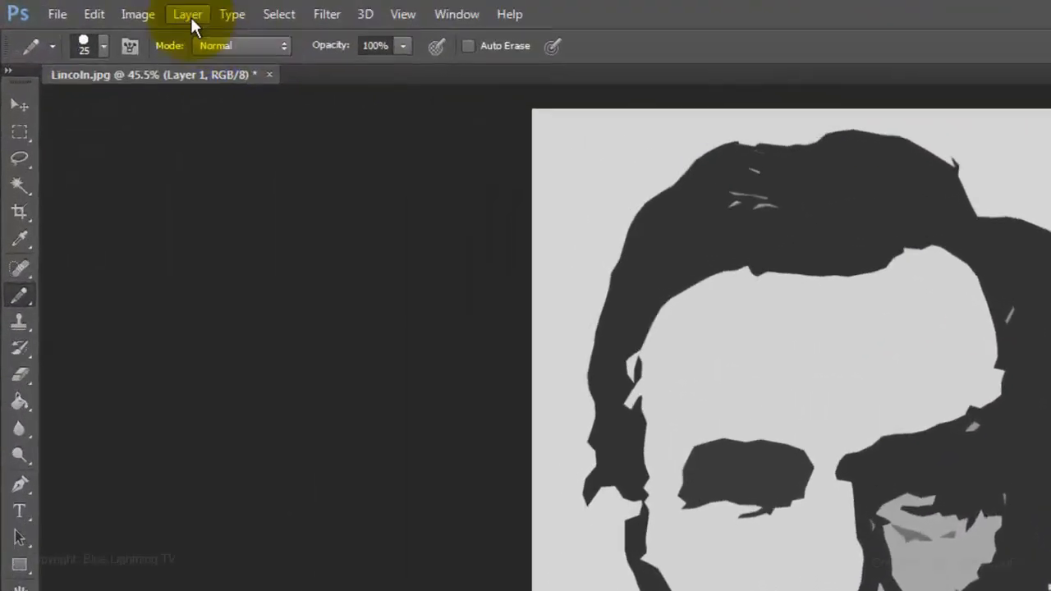
# Apply a Threshold adjustment at level 128 to the cutout layer
pyautogui.click(176, 18)
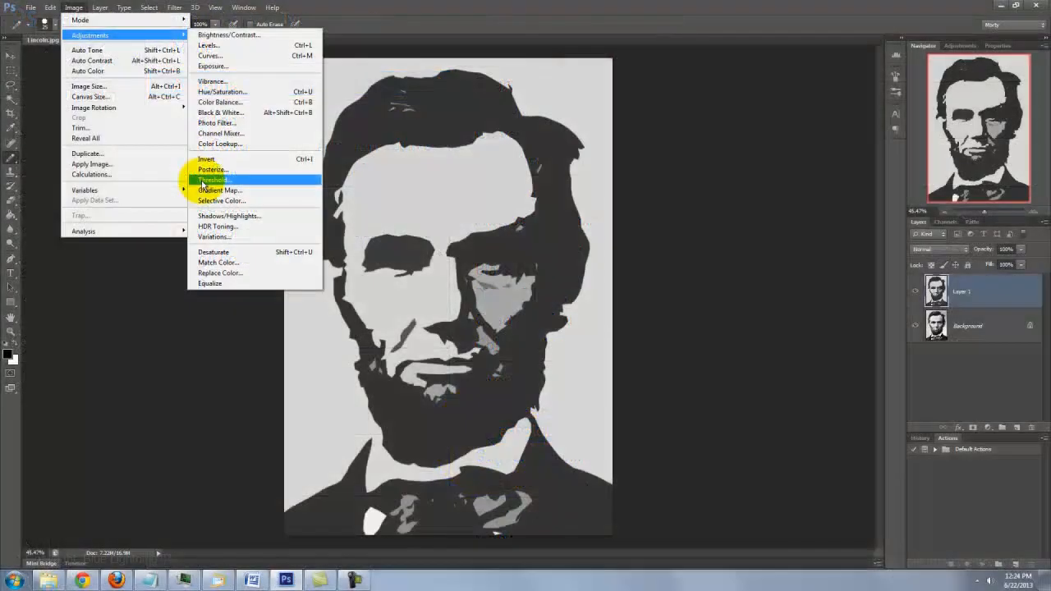
pyautogui.click(213, 180)
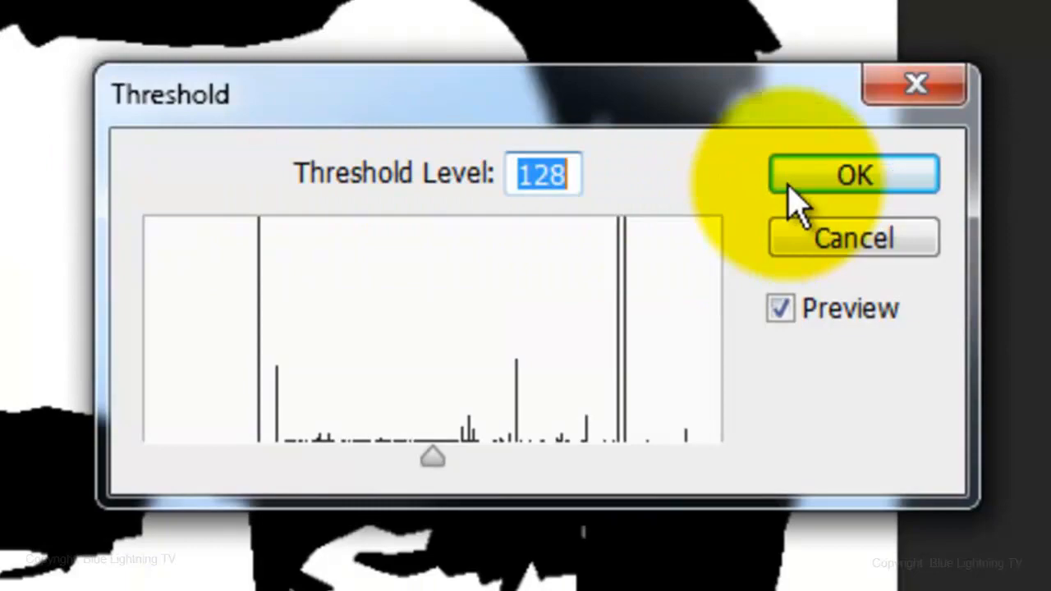
pyautogui.click(852, 174)
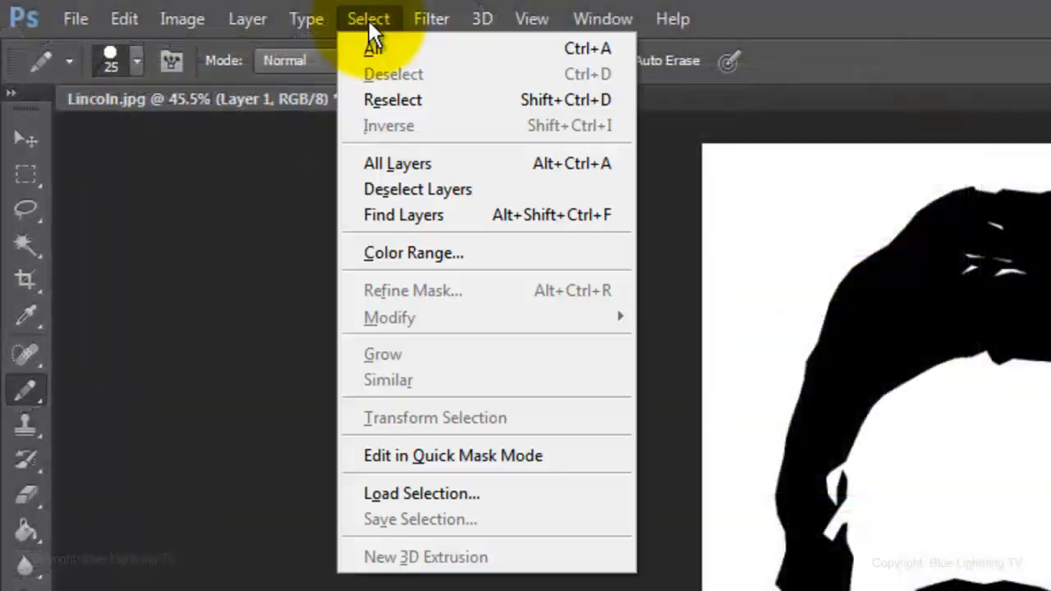
# Select the Shadows colour range and save it as a channel named SHADOWS
pyautogui.click(414, 252)
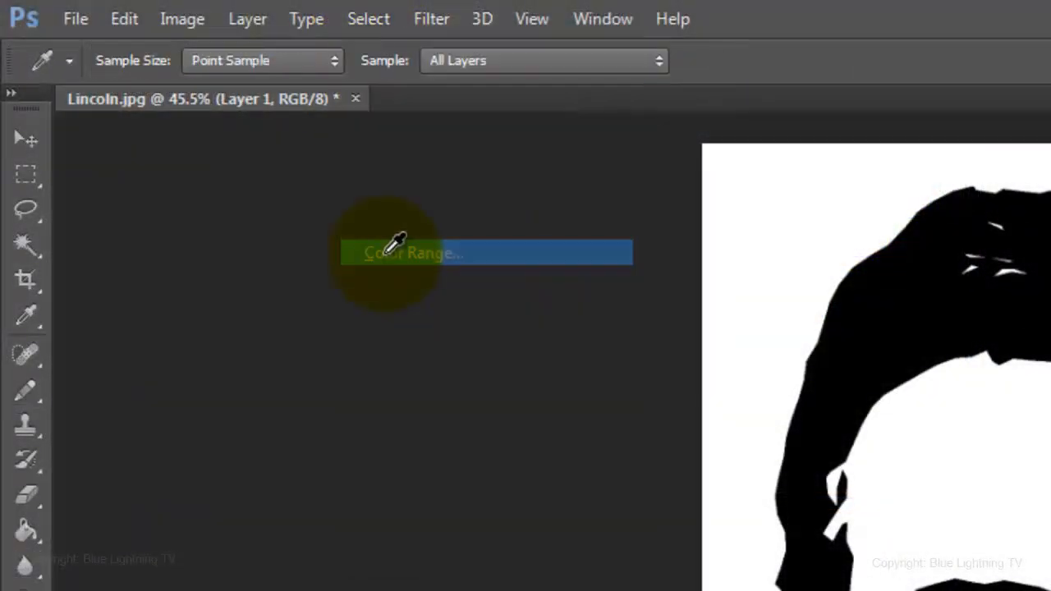
pyautogui.click(411, 253)
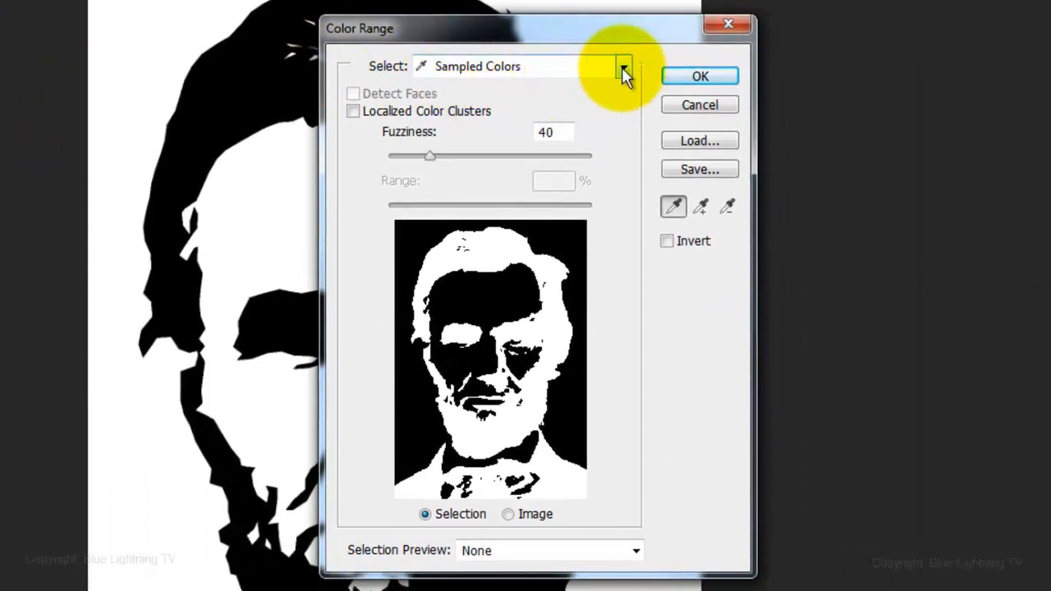
pyautogui.click(622, 67)
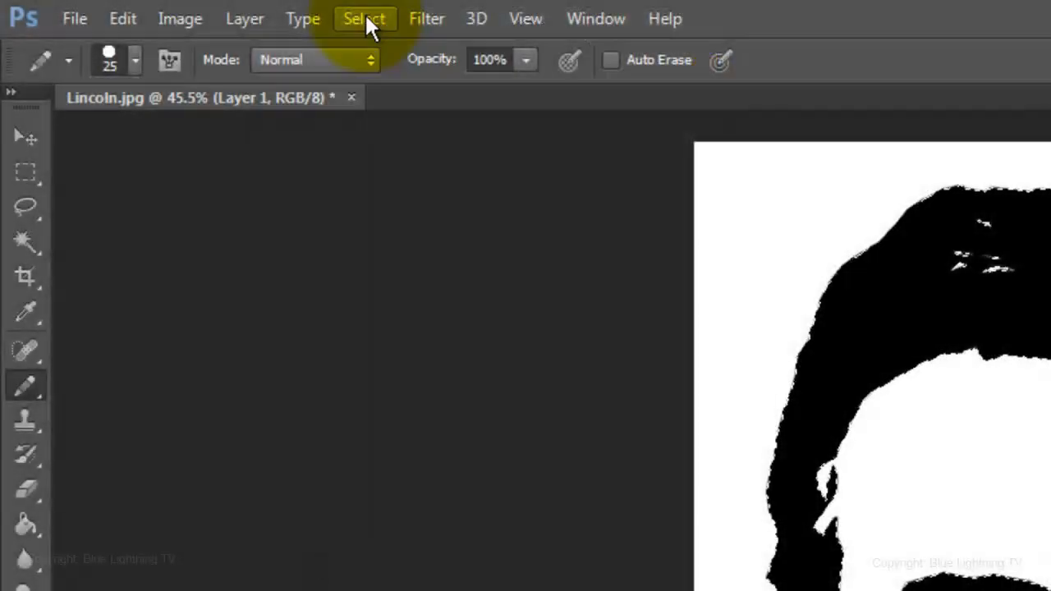
pyautogui.click(364, 18)
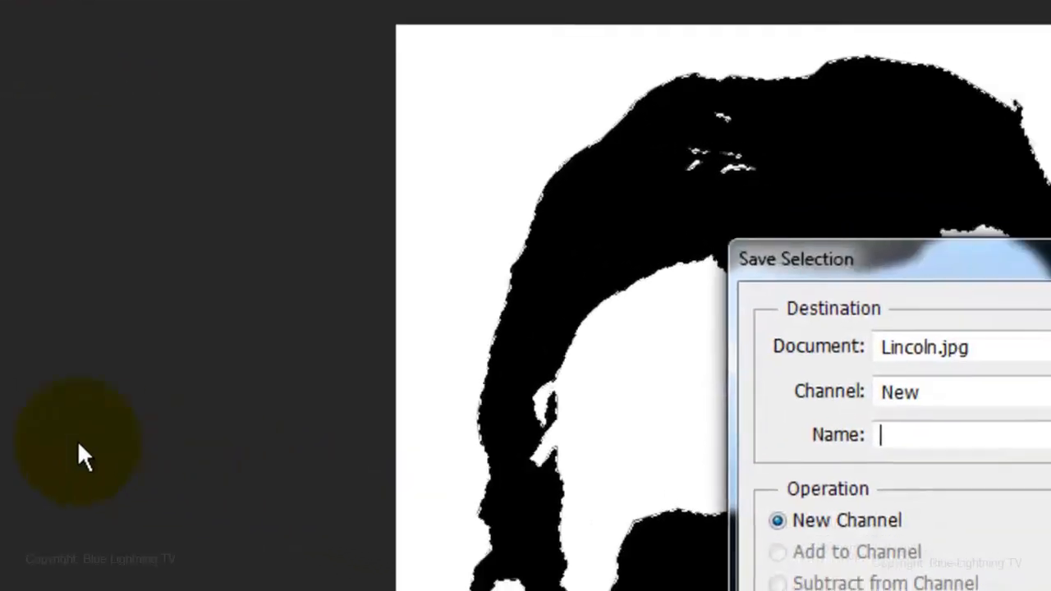
pyautogui.write('SHADOWS')
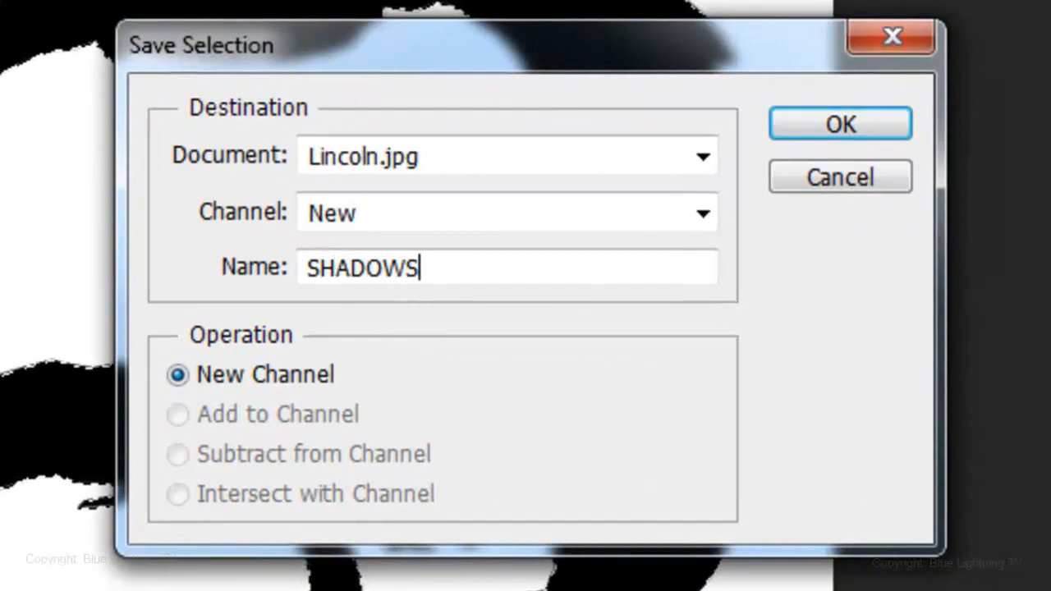
pyautogui.click(839, 124)
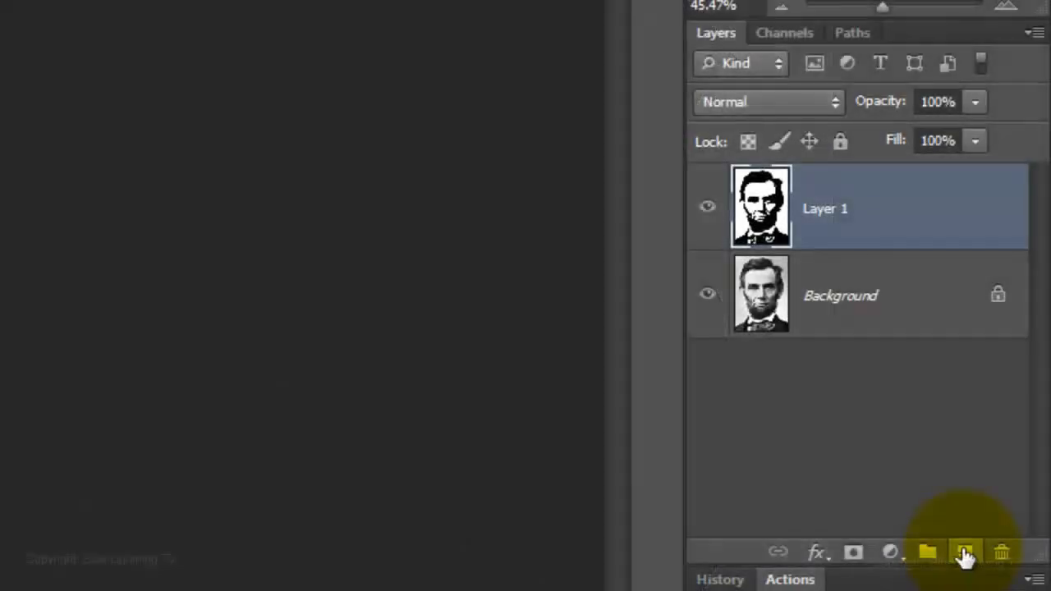
# Add Layer 2 above Layer 1 and fill it with white using Ctrl+Delete
pyautogui.click(965, 551)
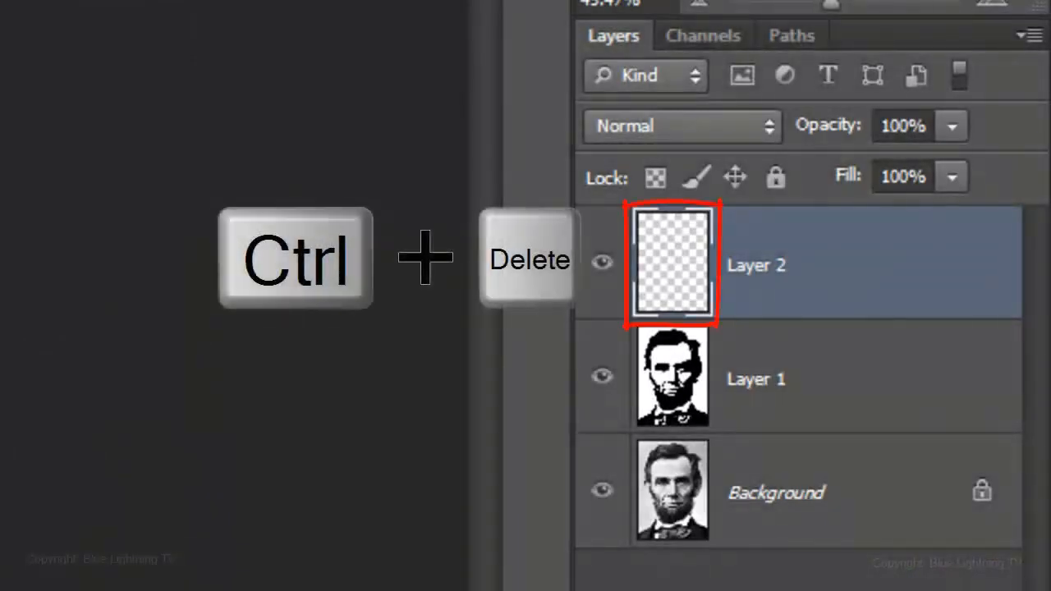
pyautogui.press('ctrl+delete')
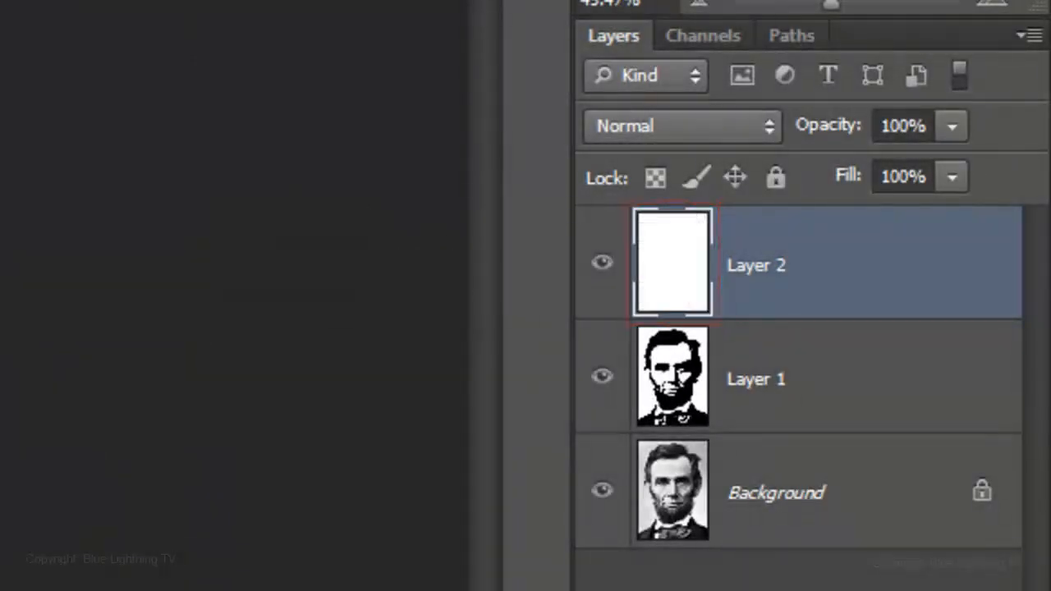
pyautogui.click(441, 27)
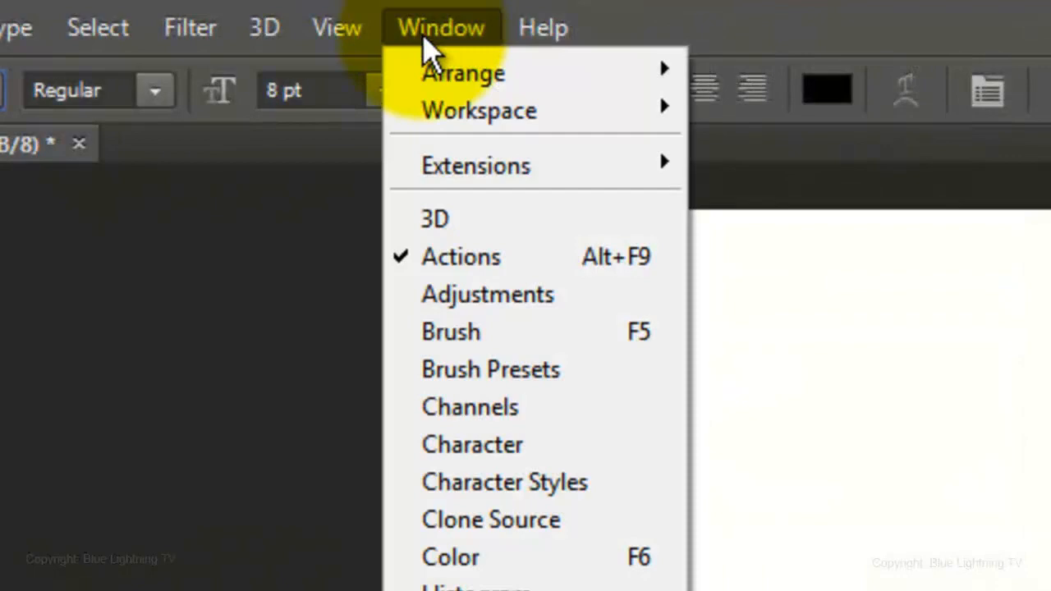
# Open the Character panel and set Arial Regular, 8 pt, 7 pt leading, All Caps
pyautogui.click(472, 444)
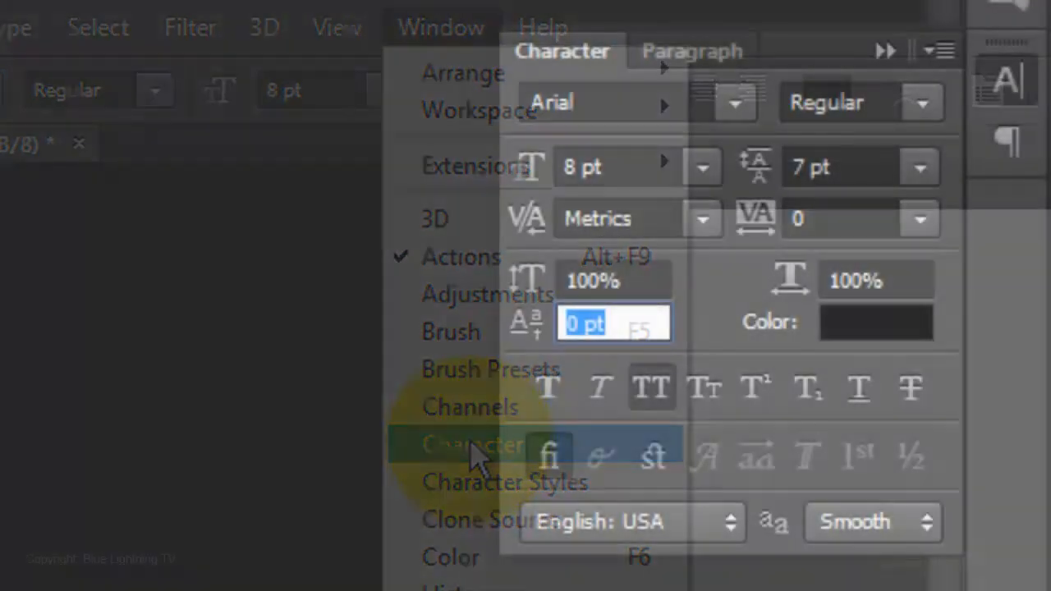
pyautogui.click(472, 443)
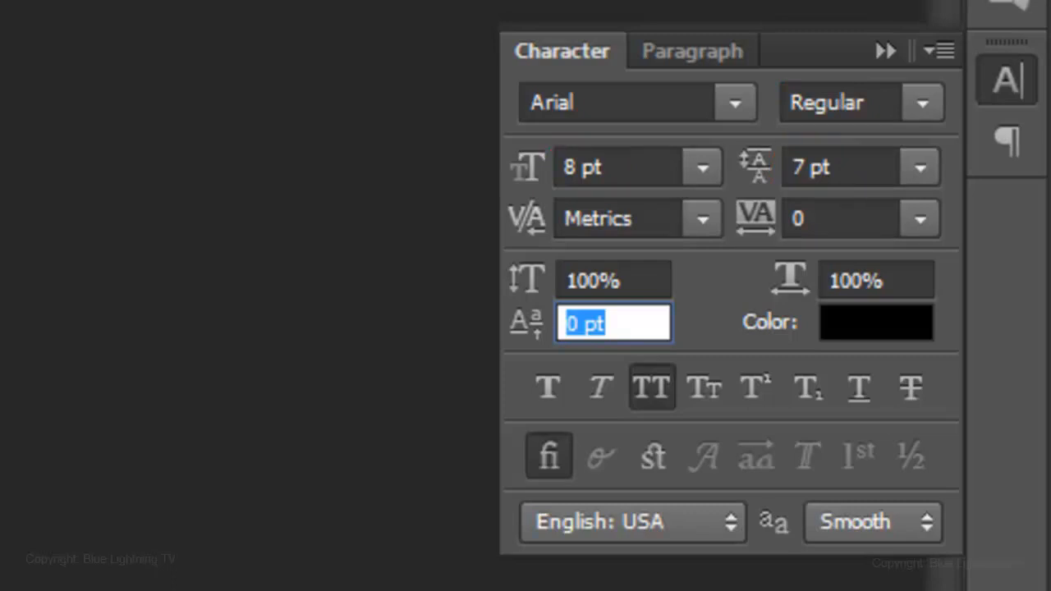
pyautogui.click(650, 387)
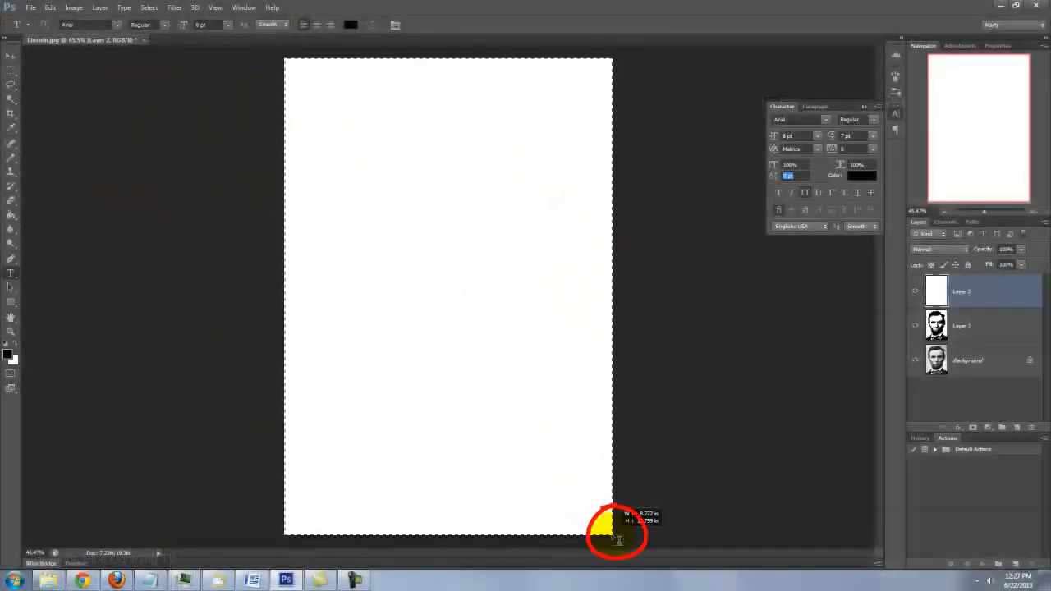
# Drag a paragraph text box corner to corner across the white canvas
pyautogui.click(618, 534)
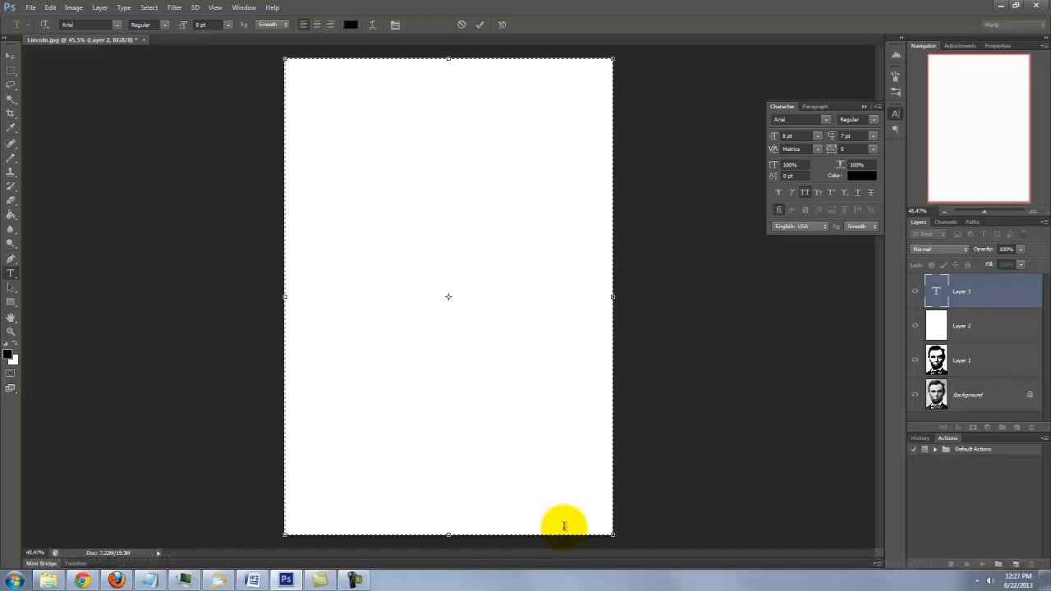
pyautogui.moveTo(558, 525)
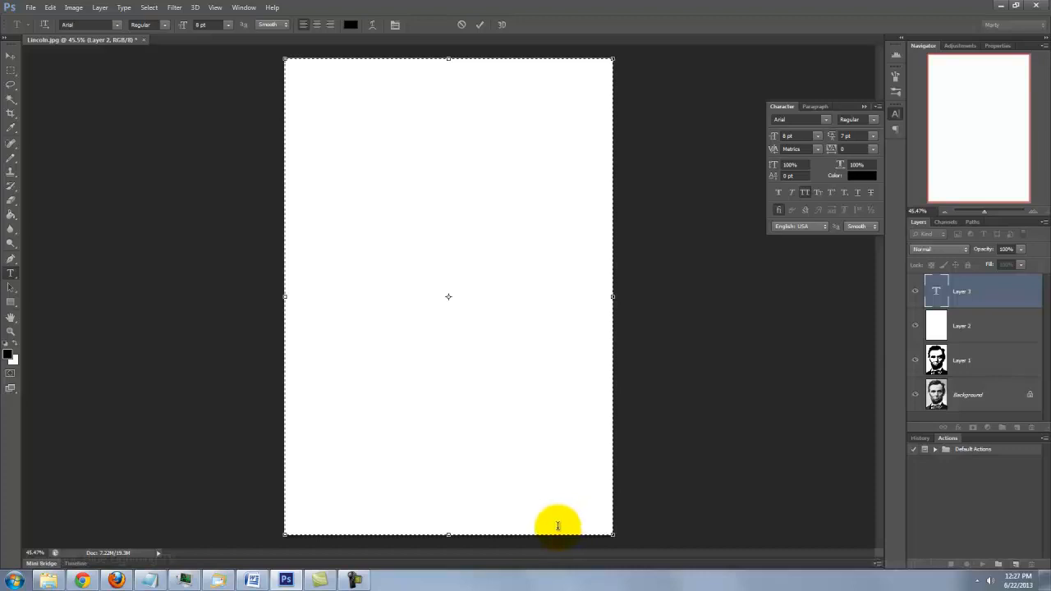
pyautogui.moveTo(564, 525)
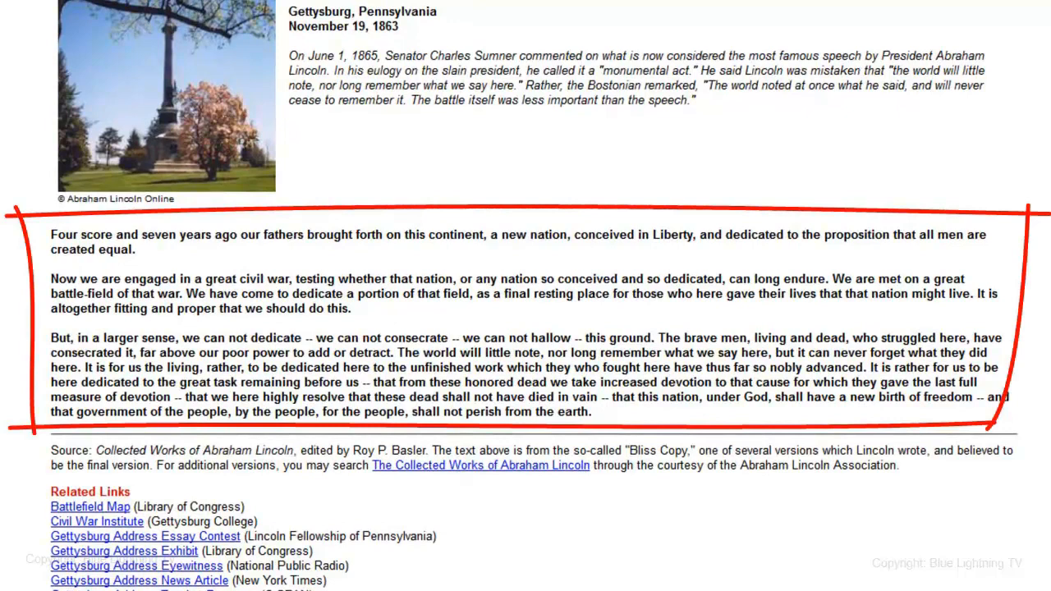
# Select the Gettysburg Address's three paragraphs on the web page and copy them
pyautogui.moveTo(51, 234); pyautogui.dragTo(230, 279)
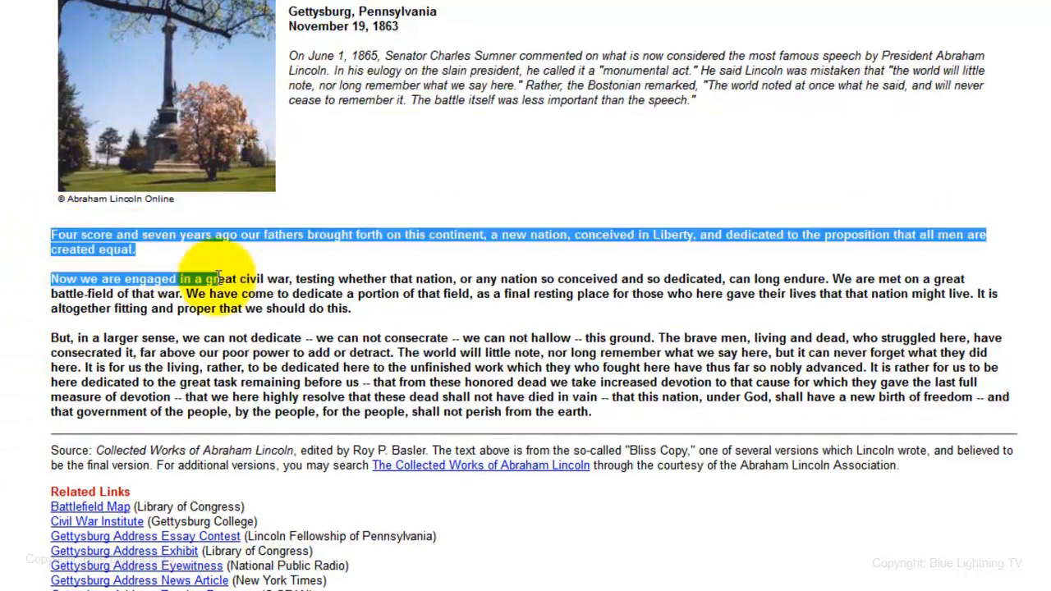
pyautogui.press('ctrl+c')
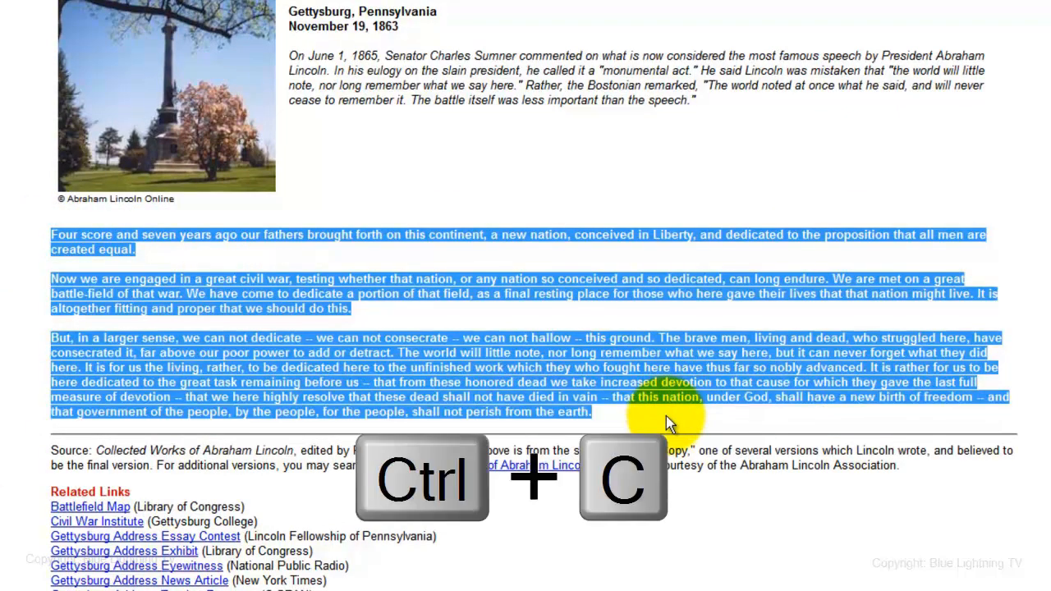
pyautogui.press('ctrl+c')
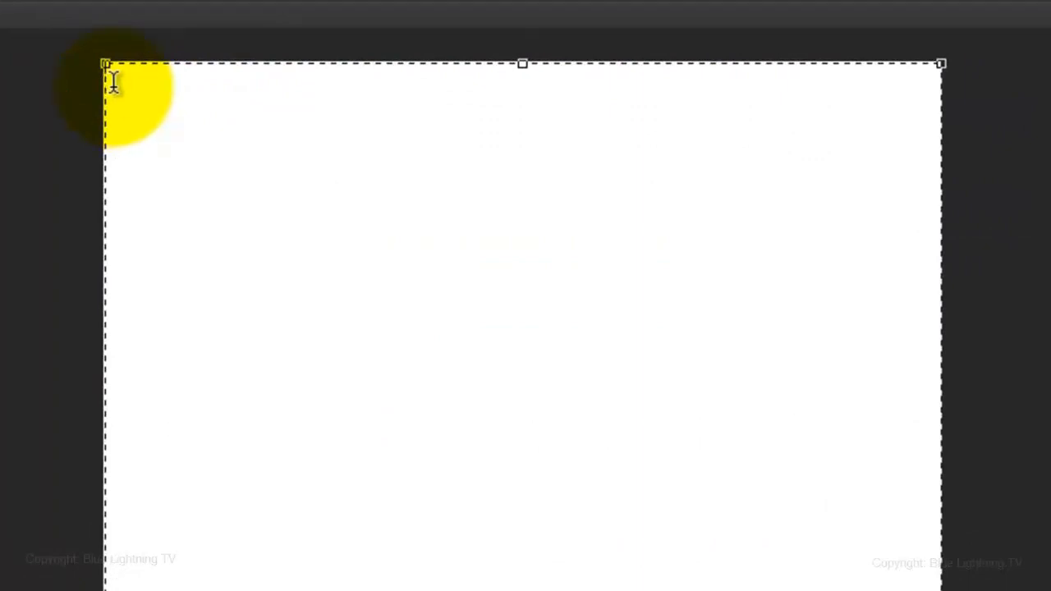
# Paste the speech into the text box and delete the extra space before FOUR
pyautogui.press('ctrl+v')
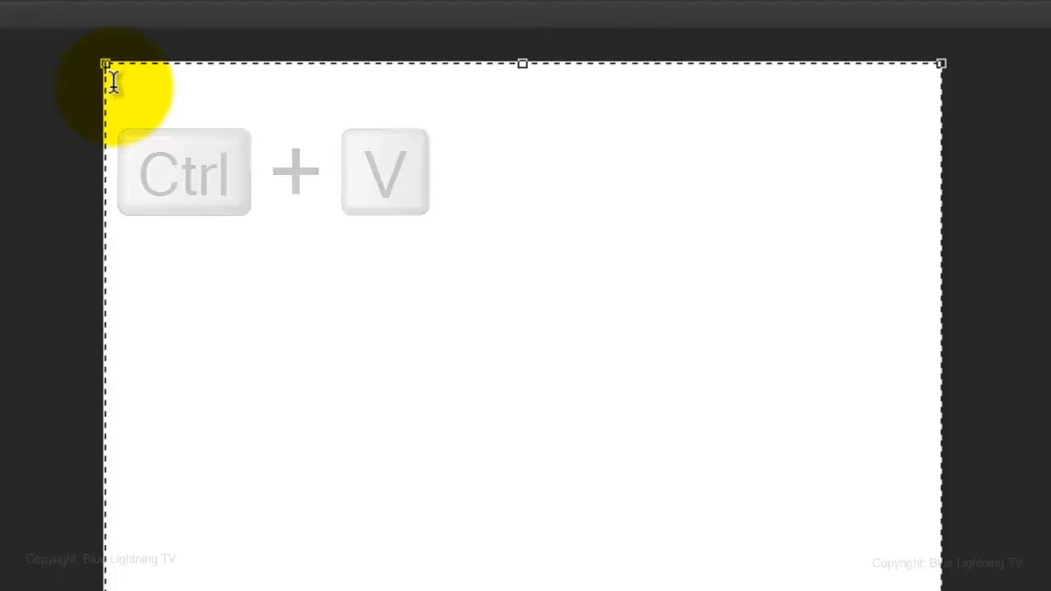
pyautogui.press('ctrl+v')
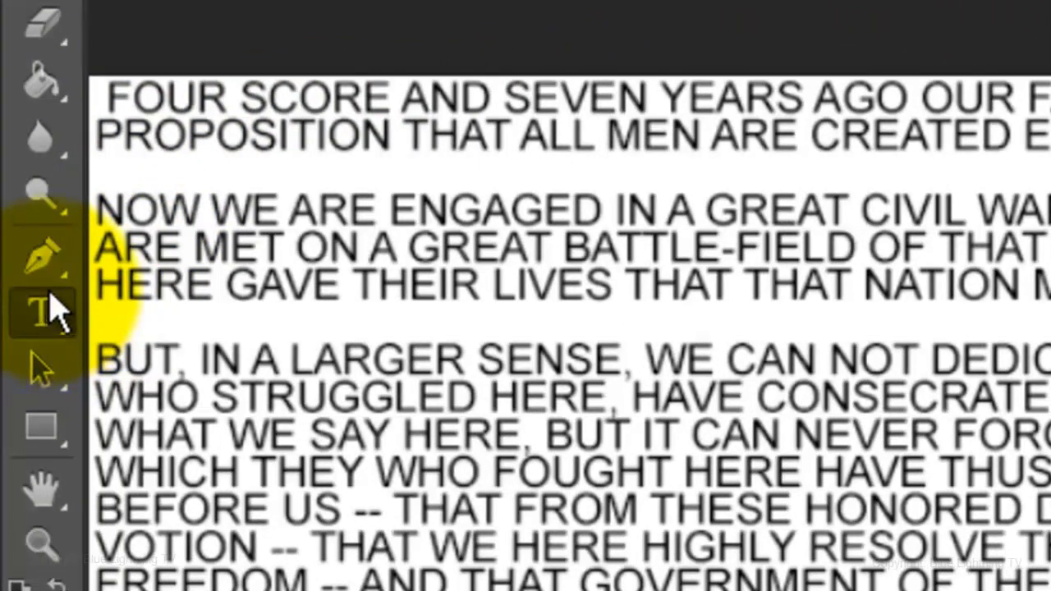
pyautogui.click(102, 97)
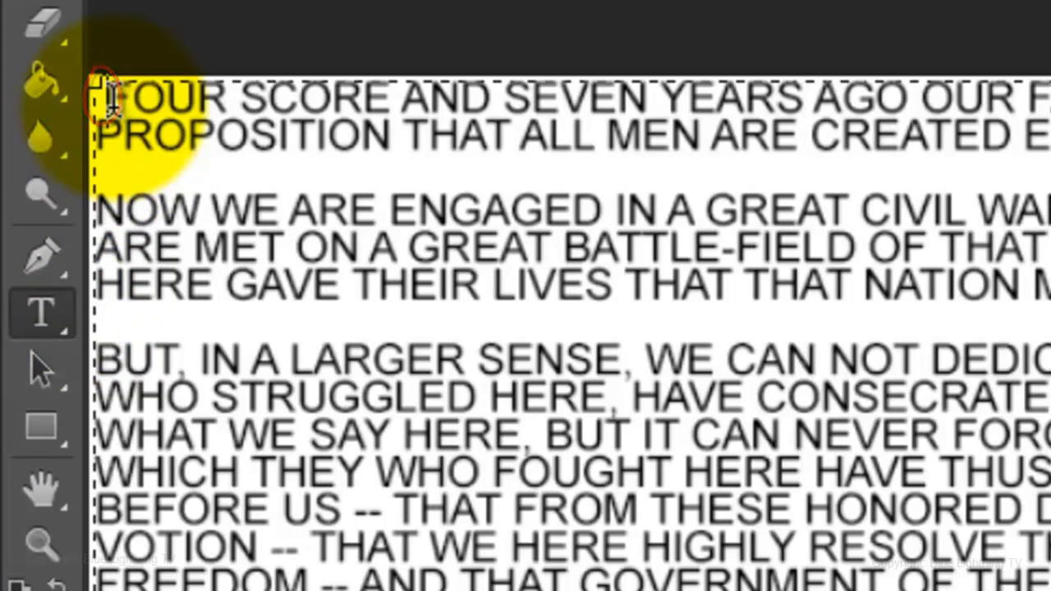
pyautogui.press('Backspace')
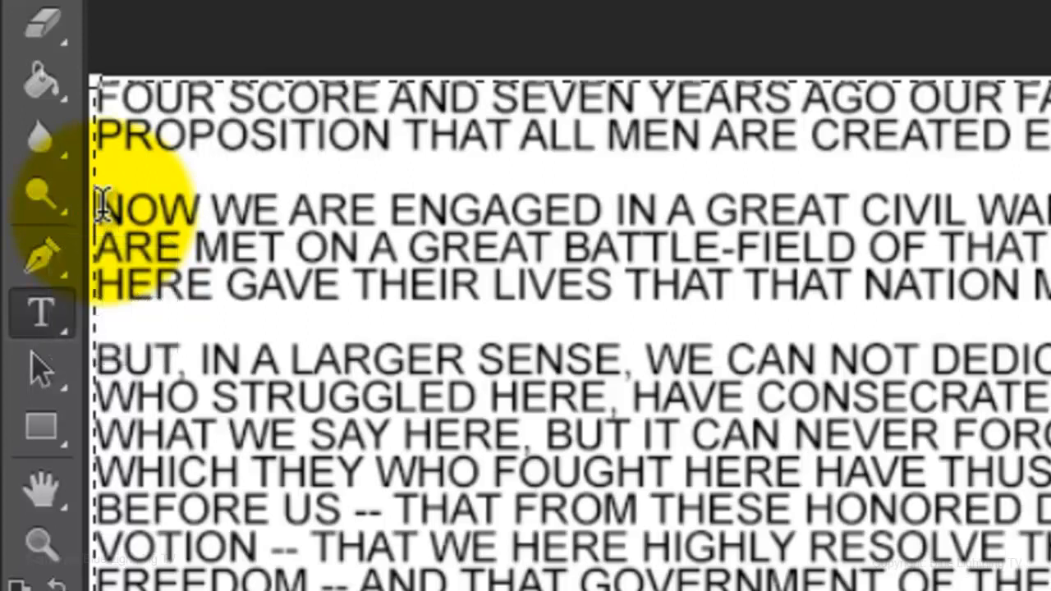
pyautogui.scroll(-3)
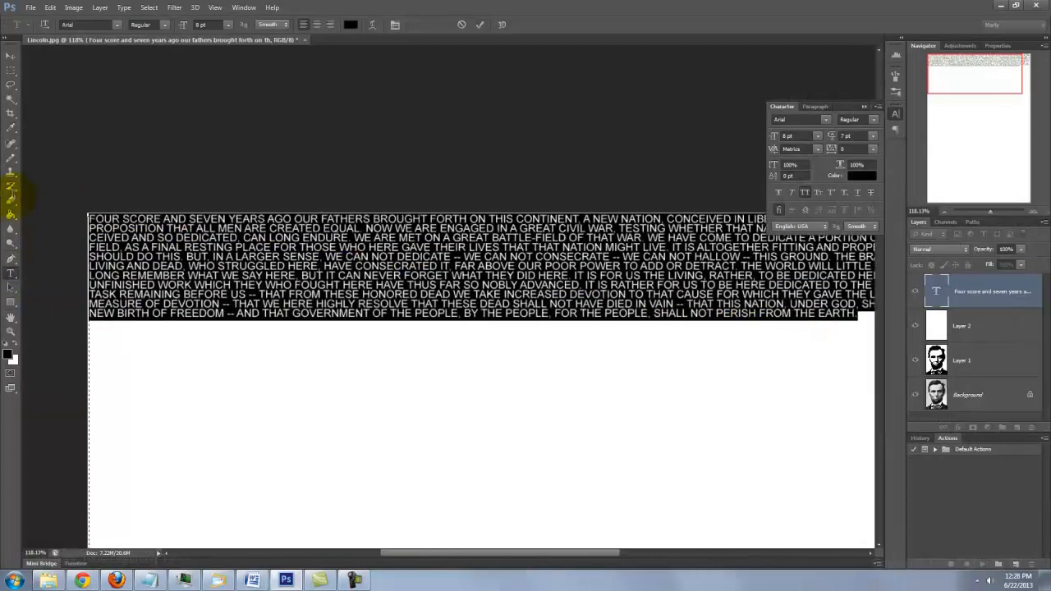
# Fit the canvas on screen and paste more copies of the speech into the text block
pyautogui.press('ctrl+0')
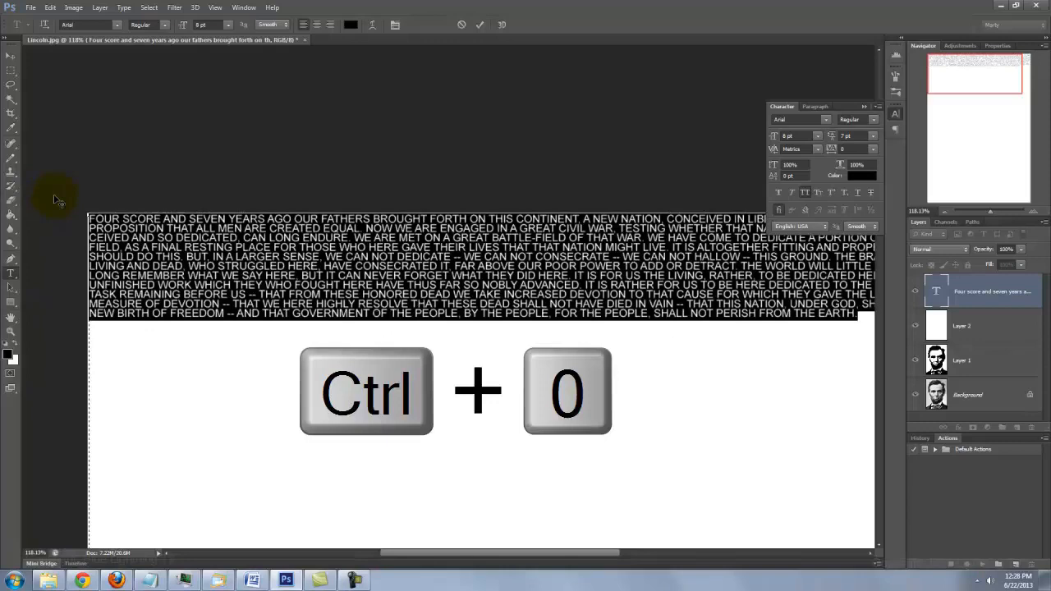
pyautogui.press('ctrl+0')
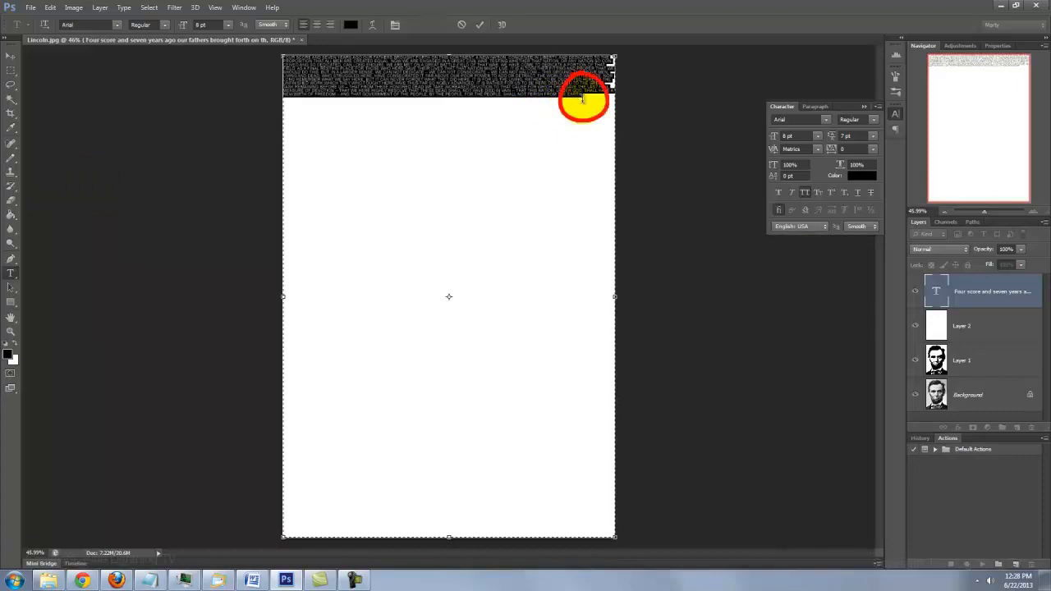
pyautogui.press('ctrl+v')
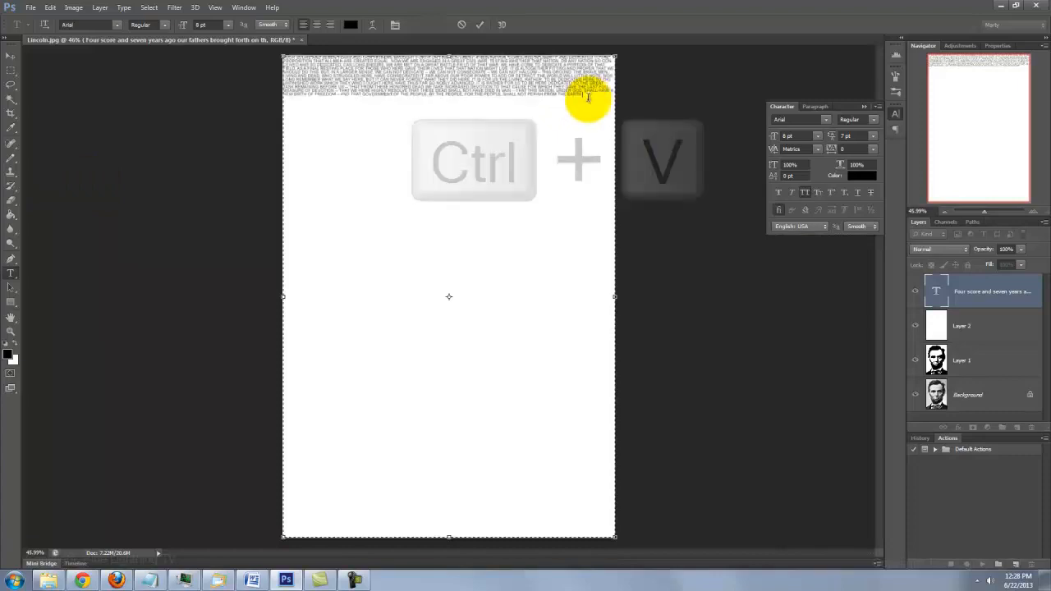
pyautogui.press('ctrl+v')
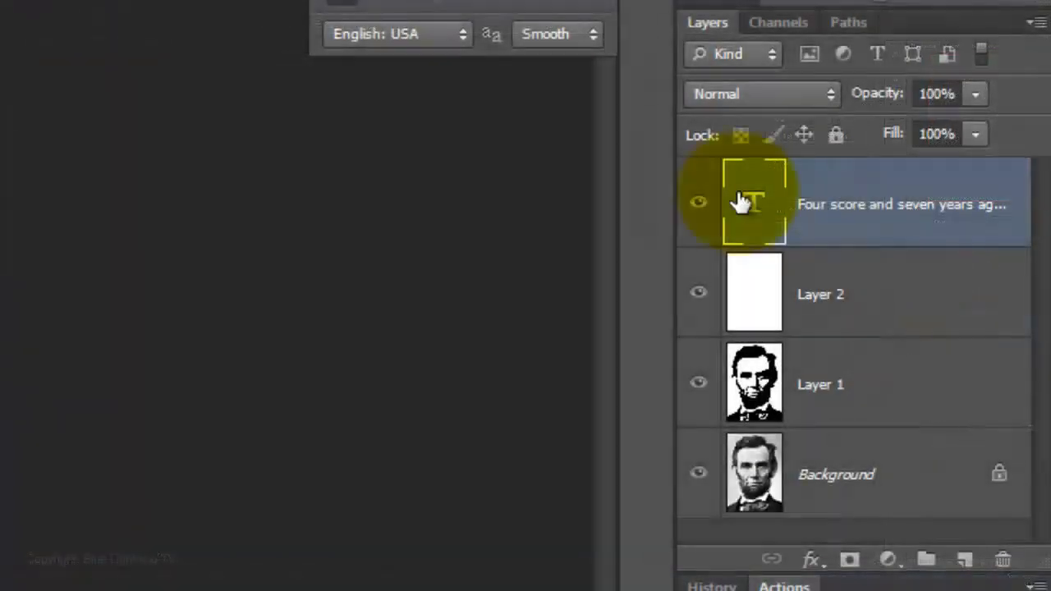
# Name the text layer HJIGHLIGHTS, duplicate it, and hide the original
pyautogui.write('HJIGHLIGHTS')
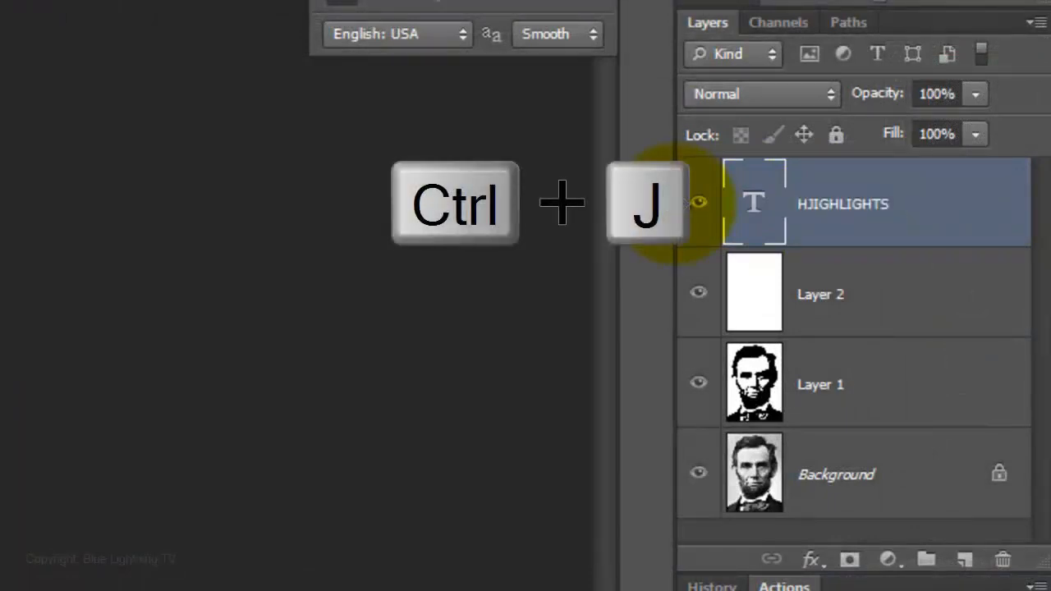
pyautogui.press('ctrl+j')
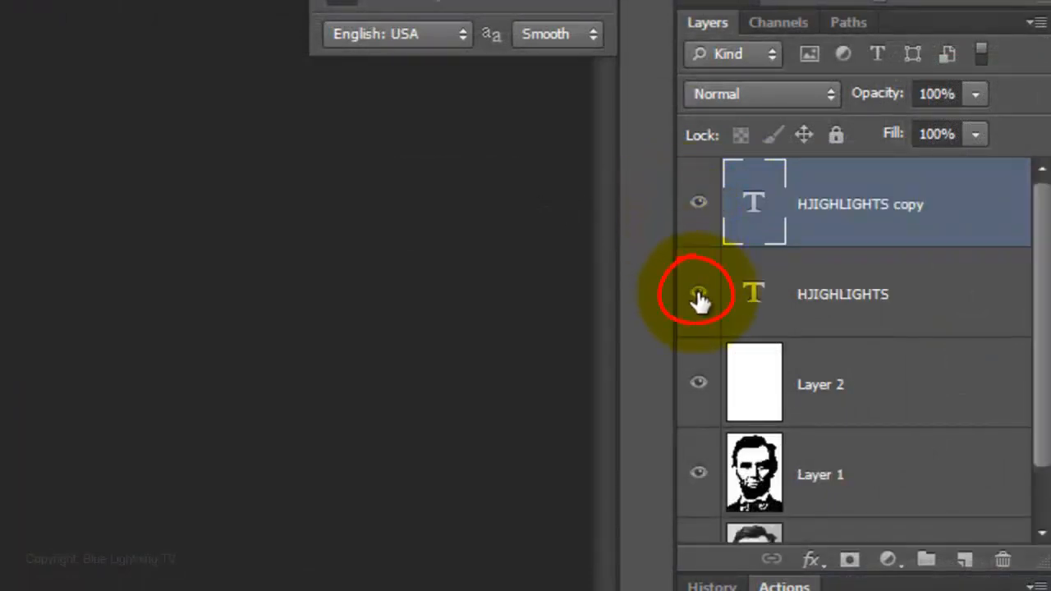
pyautogui.click(698, 294)
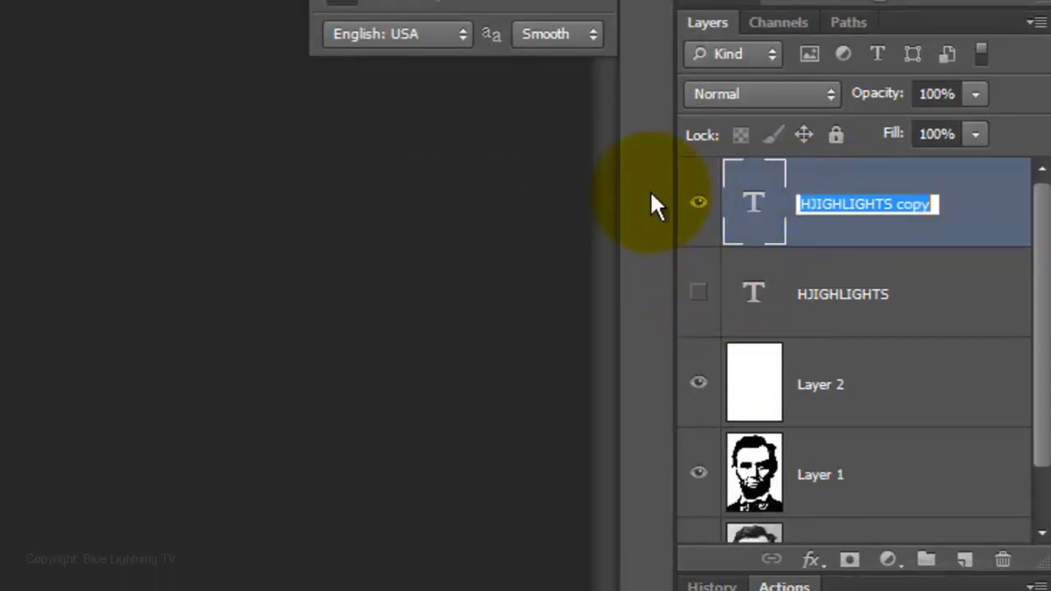
# Rename the copy SHADOWS and set its text to Arial Black at 12 pt
pyautogui.write('SHADOWS')
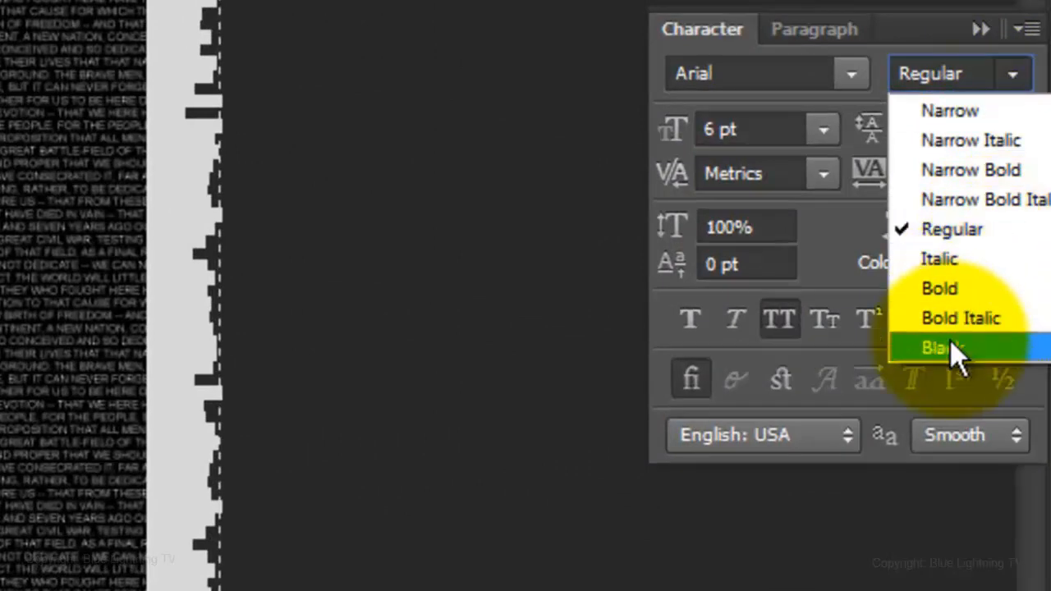
pyautogui.click(936, 347)
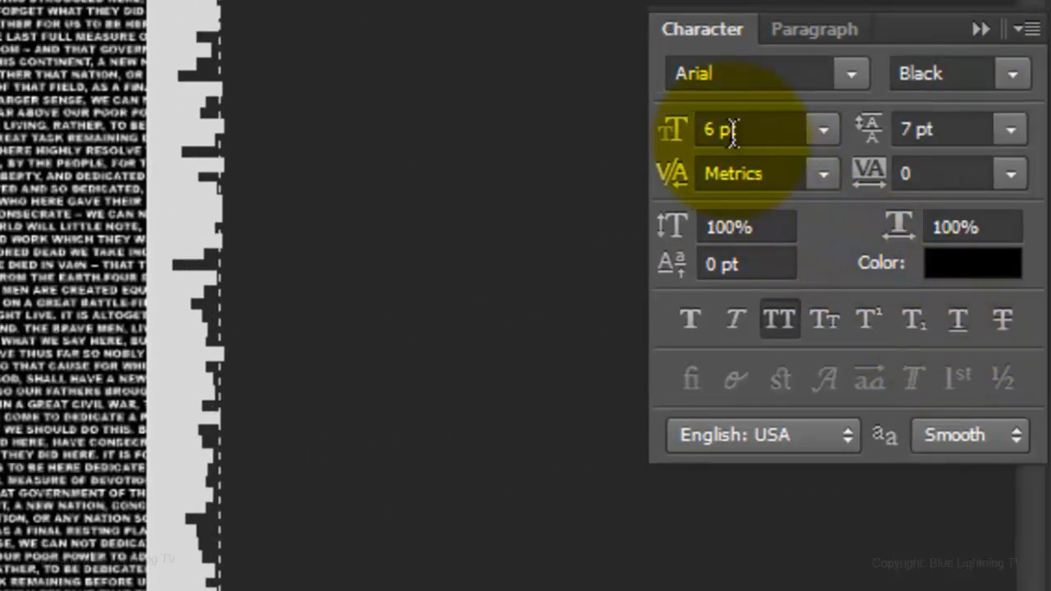
pyautogui.write('12pt')
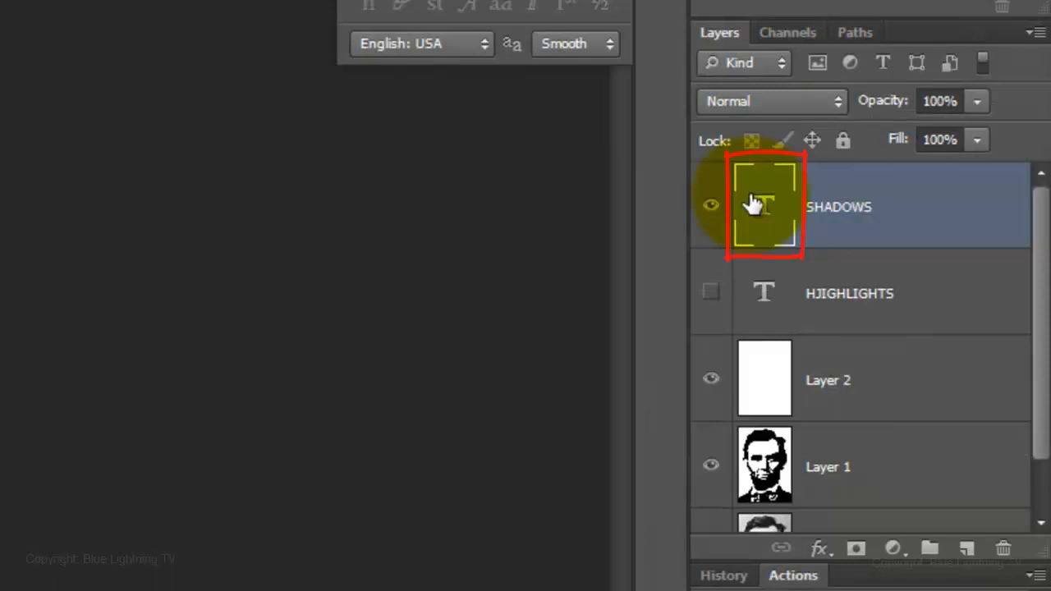
# Load the HIGHLIGHTS channel, modify it with SHADOWS, and apply it as the HJIGHTLIGHTS mask
pyautogui.click(787, 32)
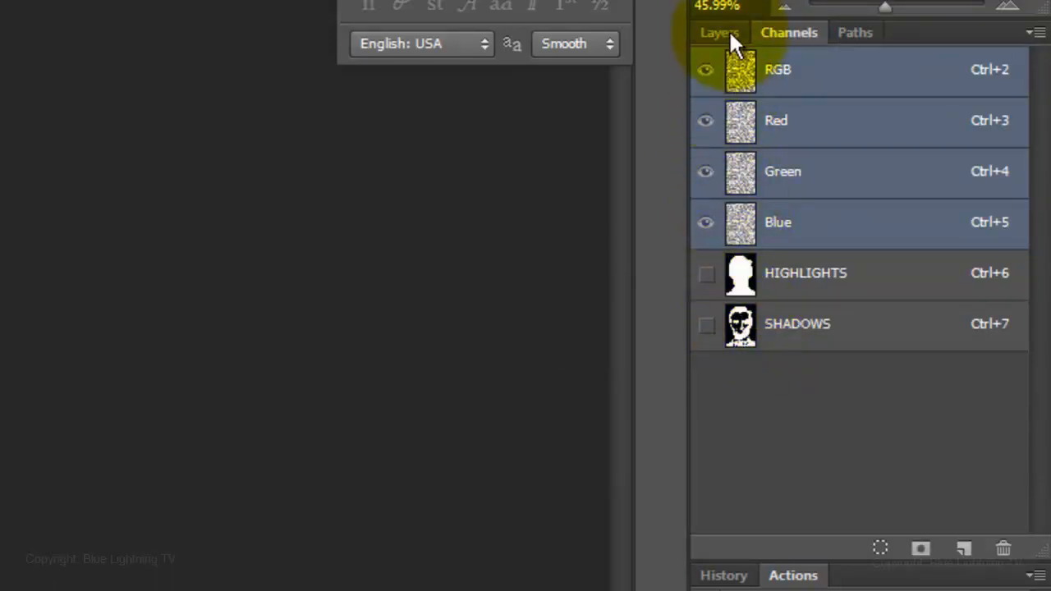
pyautogui.click(719, 32)
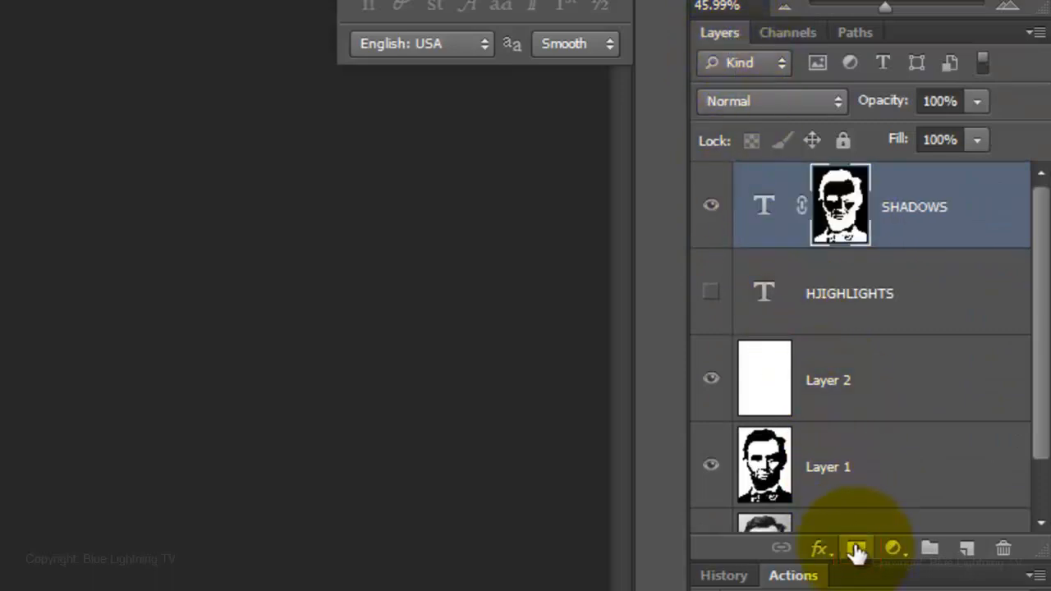
pyautogui.click(840, 205)
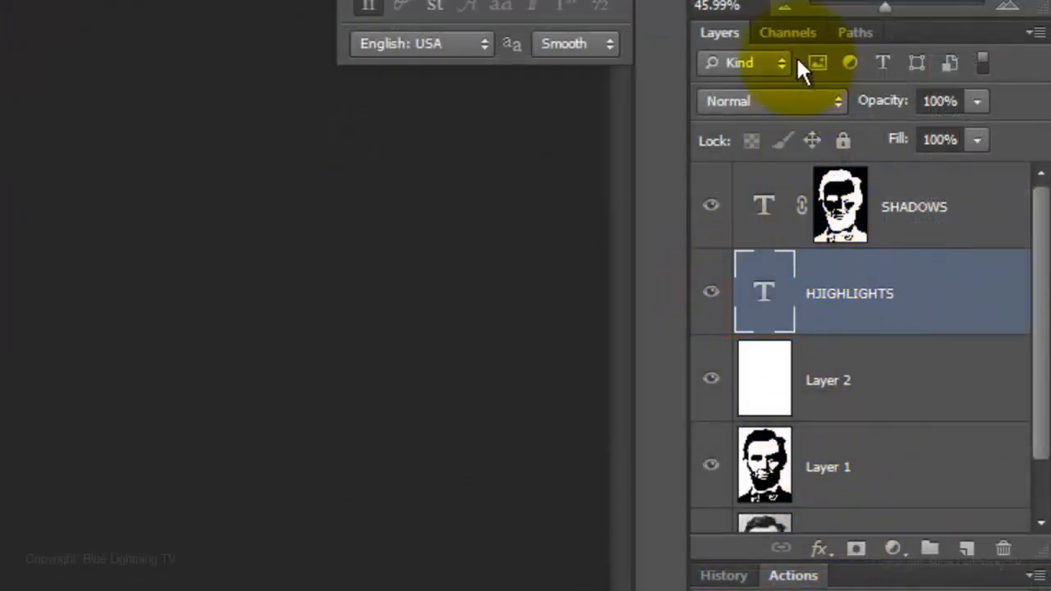
pyautogui.click(786, 33)
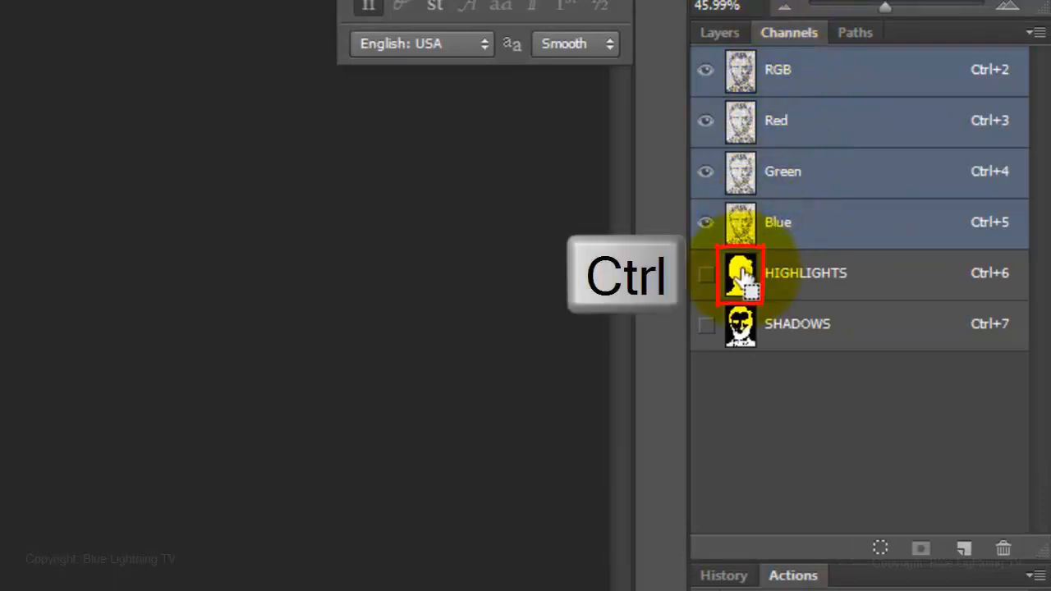
pyautogui.click(739, 273)
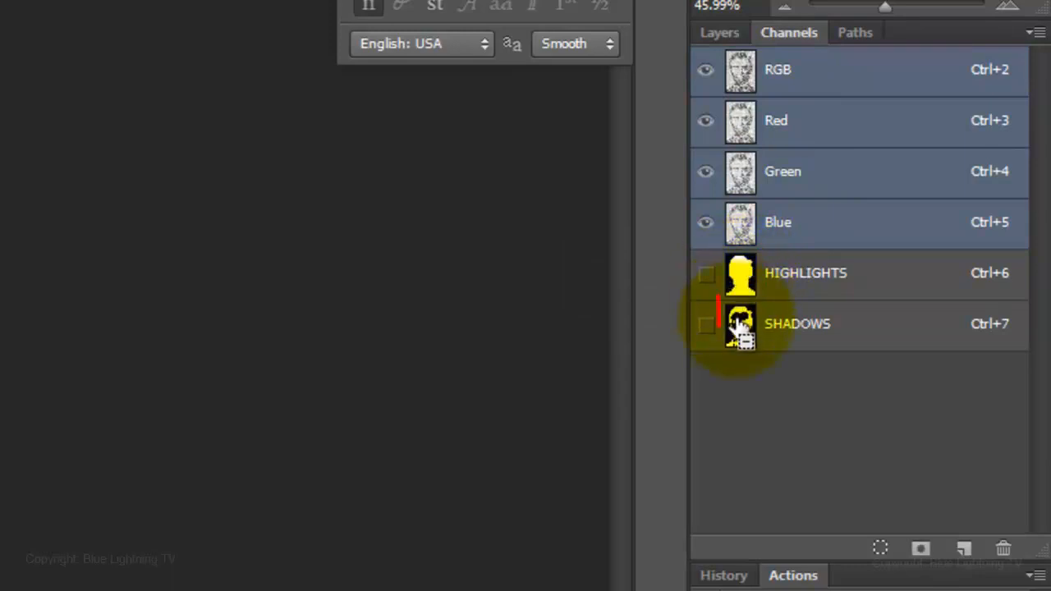
pyautogui.click(740, 324)
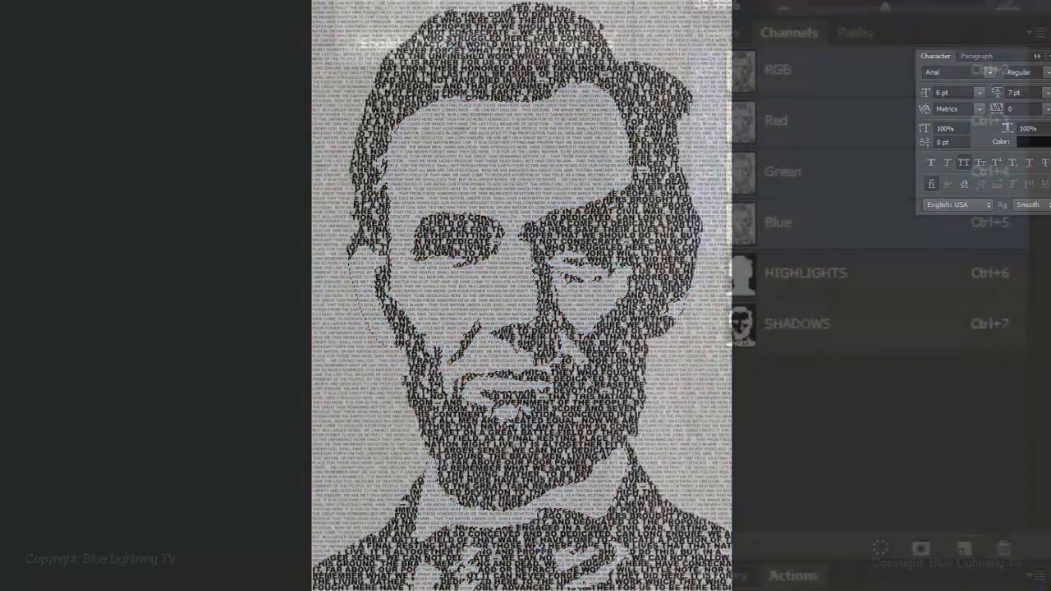
pyautogui.click(719, 32)
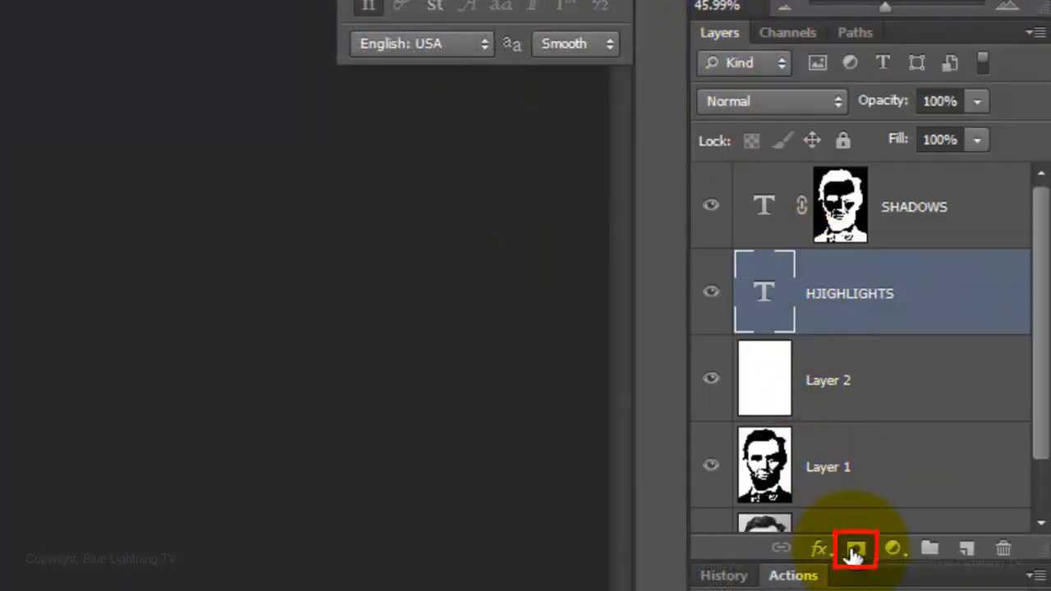
pyautogui.click(855, 548)
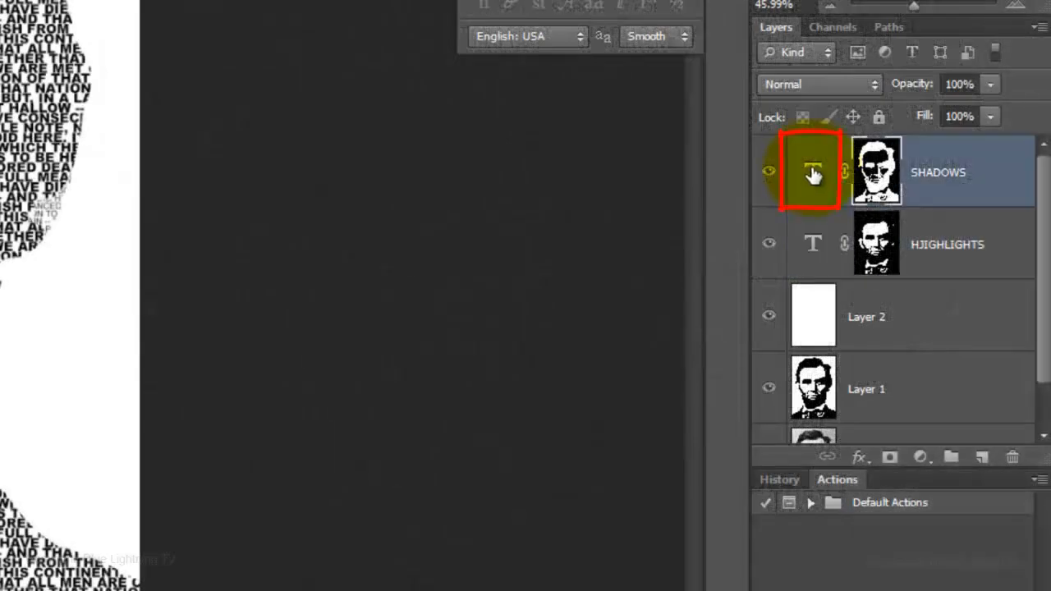
# Resize the SHADOWS and HJIGHTLIGHTS text to 8 pt with 7 pt leading
pyautogui.click(813, 170)
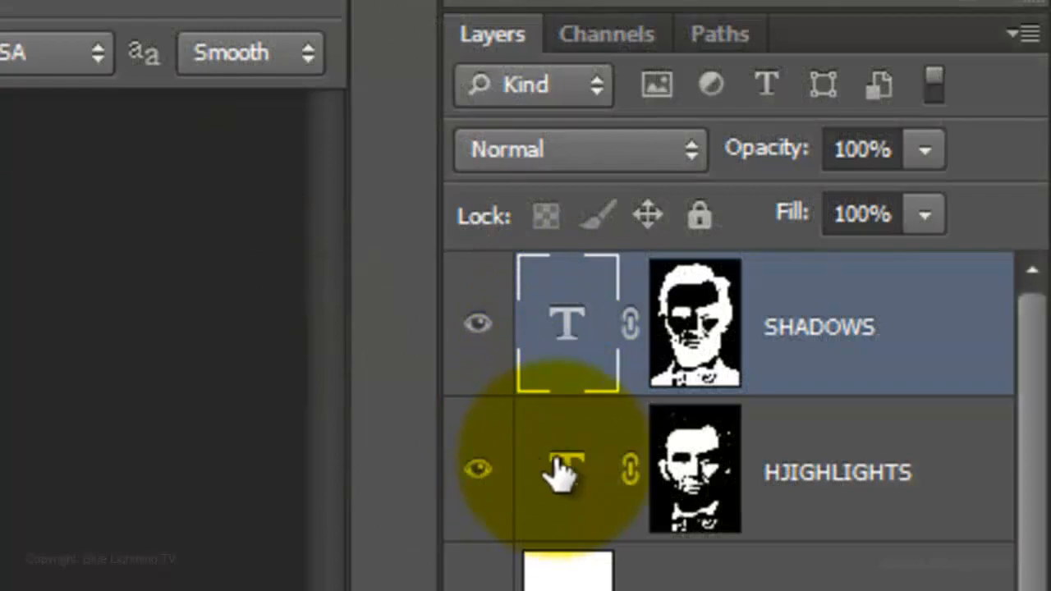
pyautogui.click(567, 469)
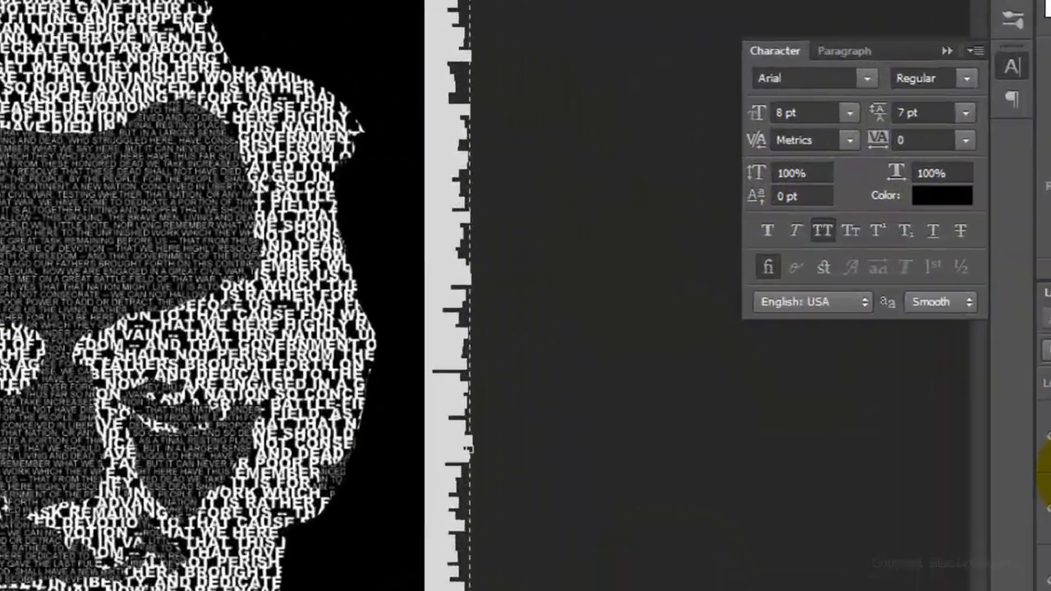
pyautogui.click(796, 112)
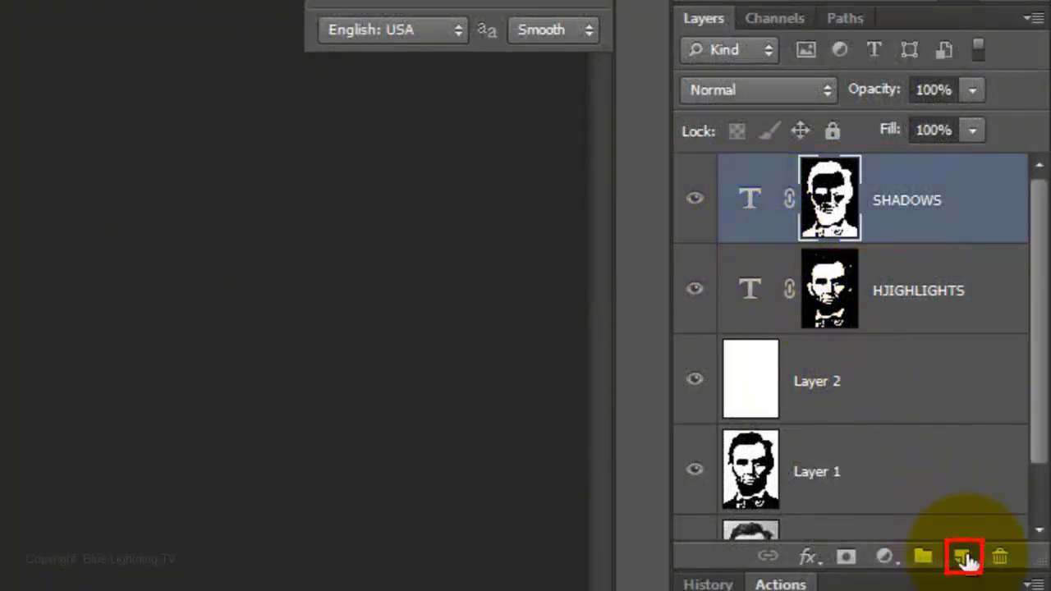
# Add a new top layer, fill it with white, and hide it
pyautogui.click(962, 557)
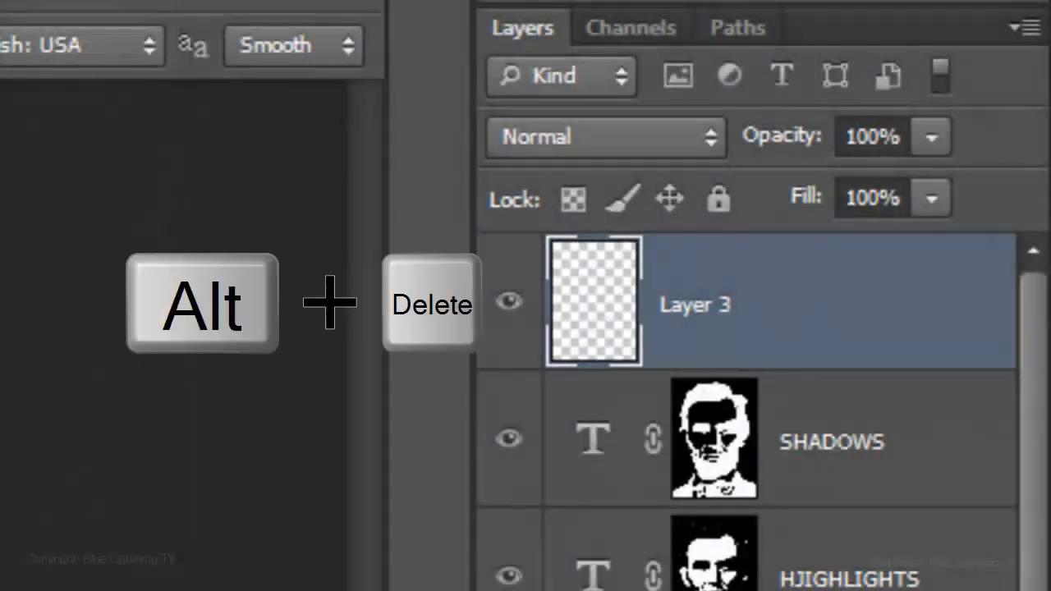
pyautogui.press('alt+Delete')
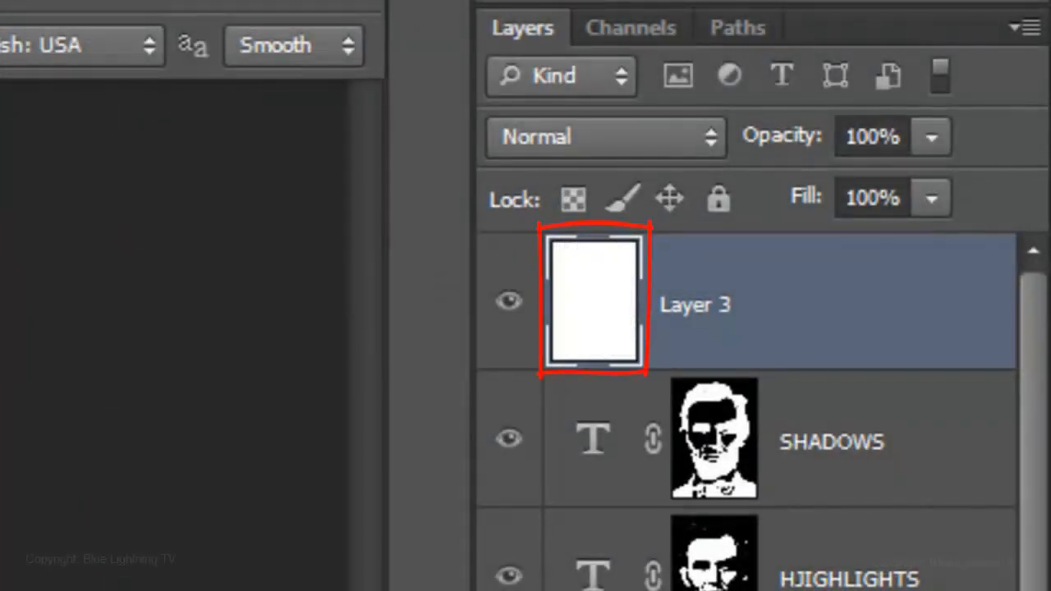
pyautogui.click(508, 300)
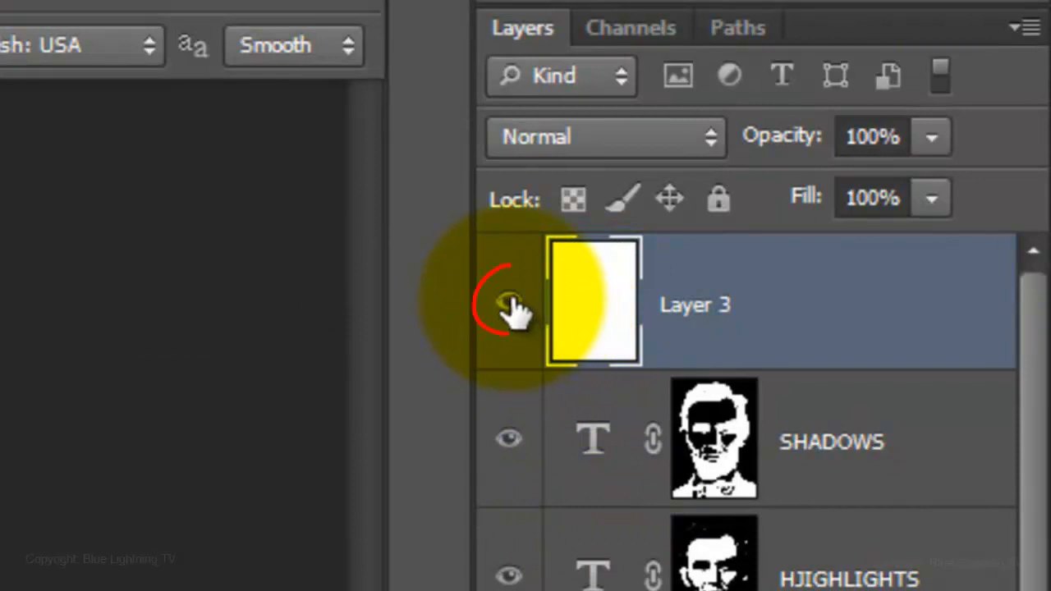
pyautogui.click(508, 302)
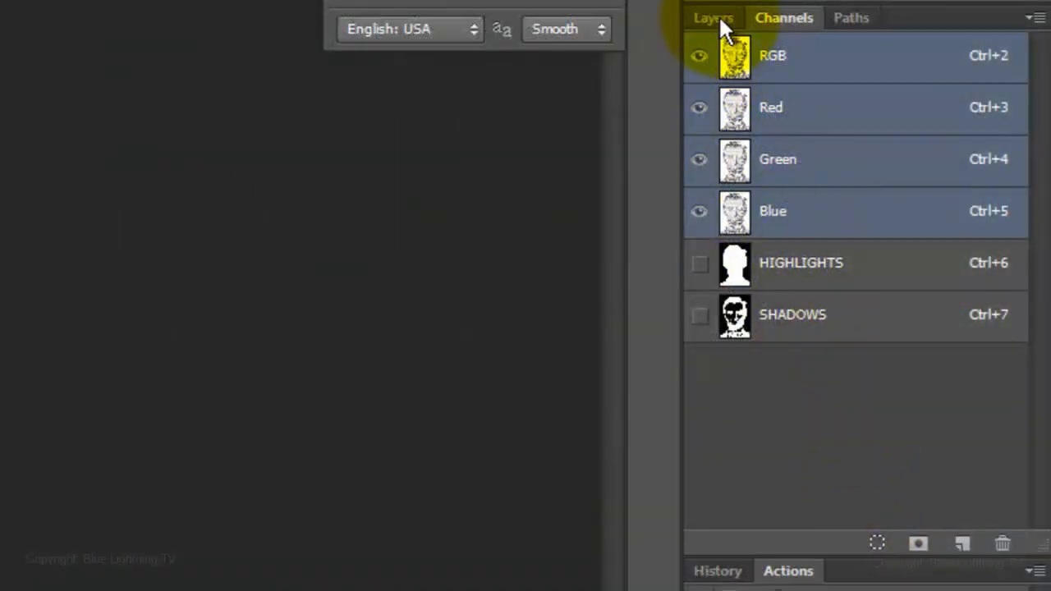
# Load the channel-based selection, invert it, and hide the selection edges
pyautogui.click(713, 17)
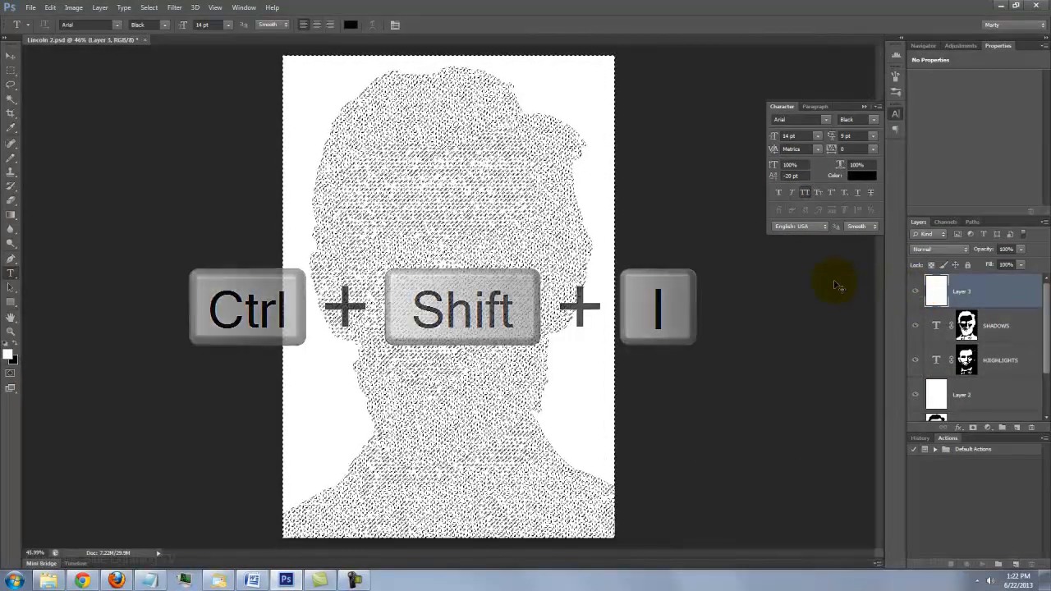
pyautogui.press('ctrl+shift+i')
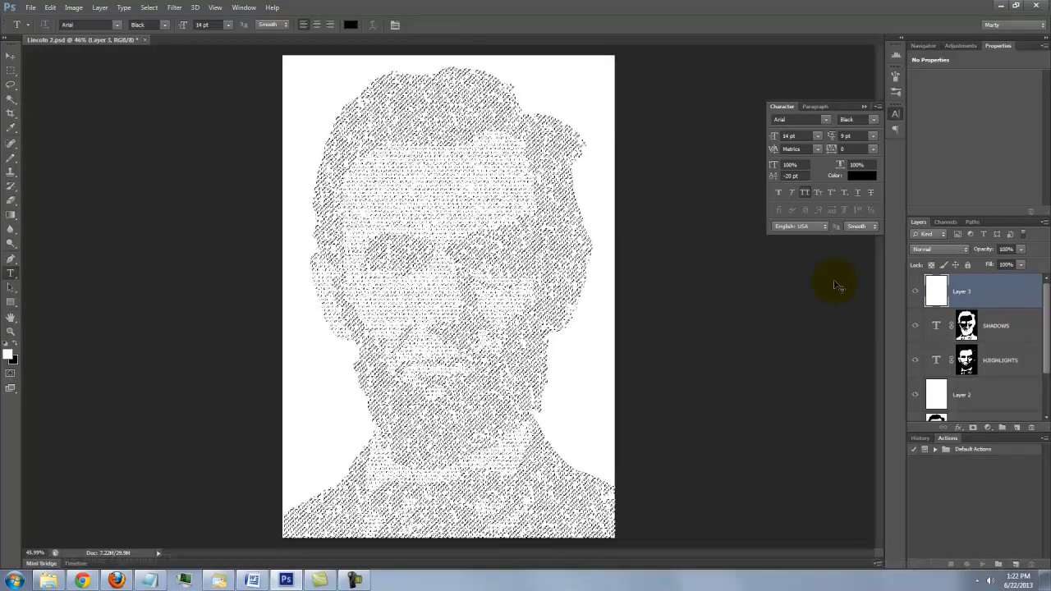
pyautogui.press('ctrl+h')
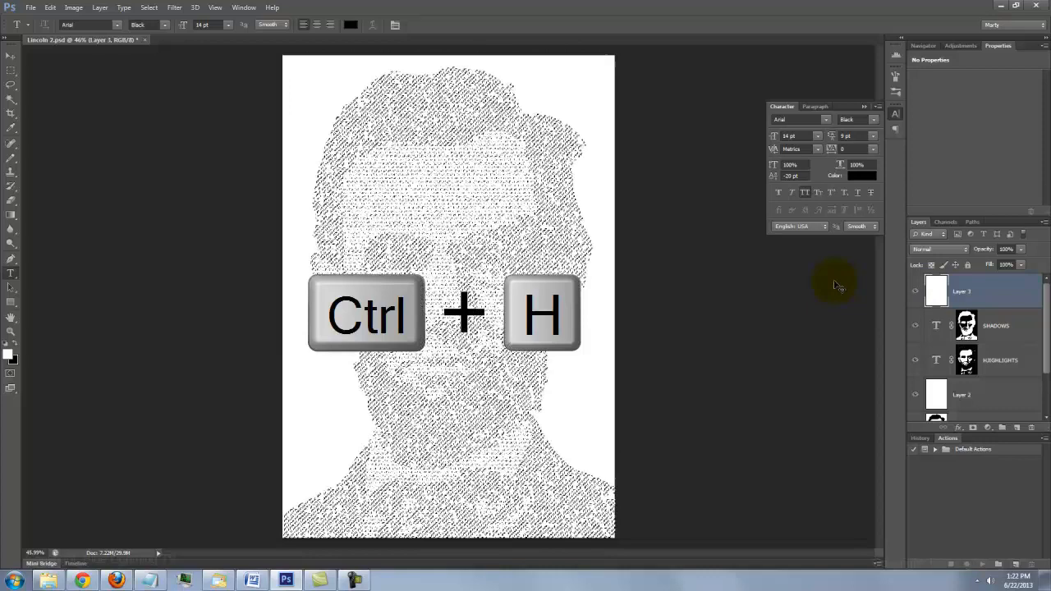
pyautogui.press('ctrl+h')
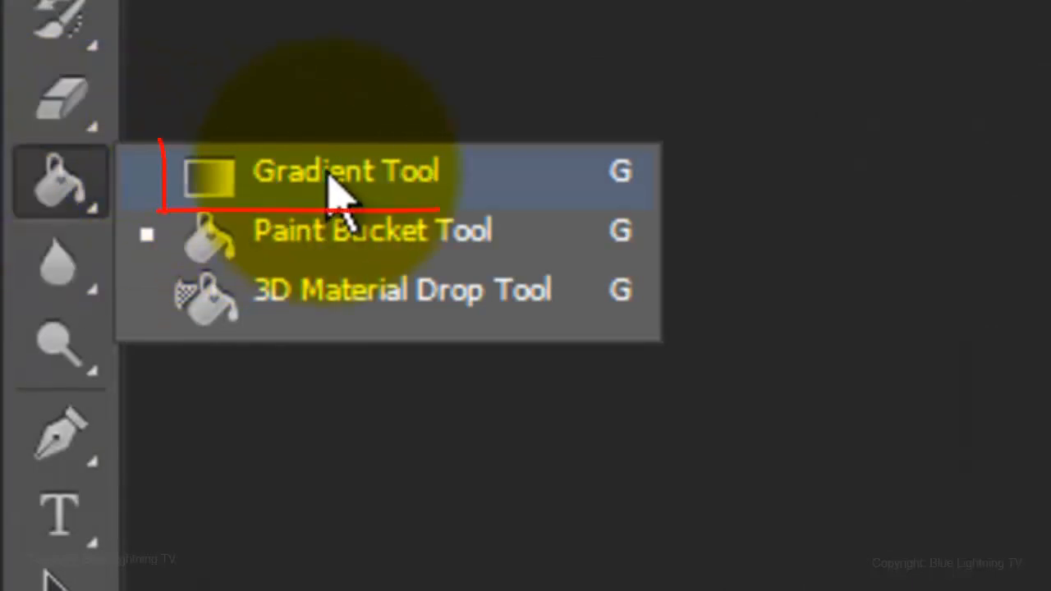
# With the Gradient Tool, define a blue-to-green gradient in the Gradient Editor
pyautogui.click(345, 173)
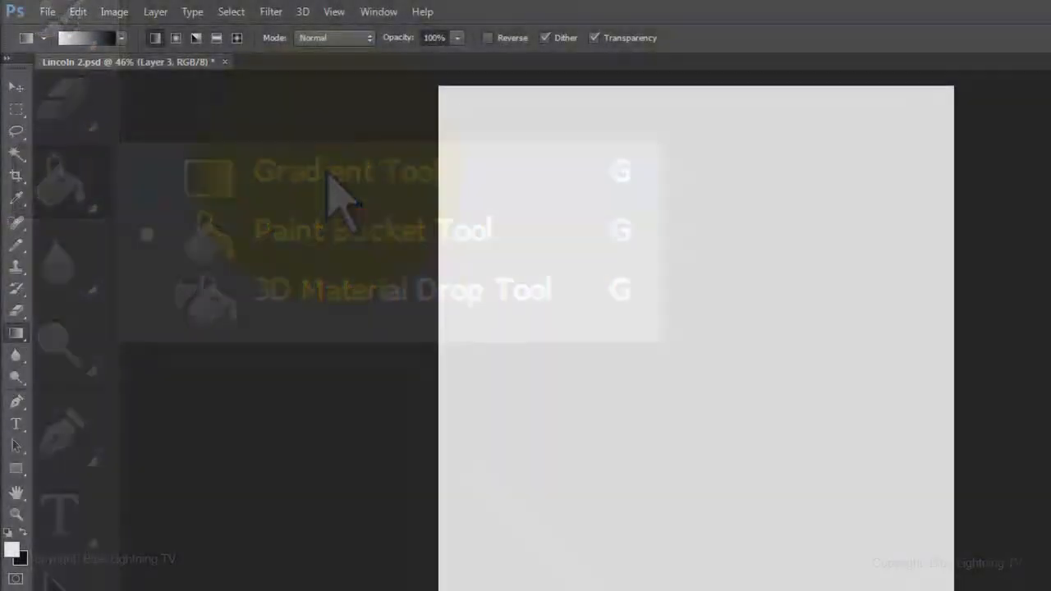
pyautogui.click(86, 38)
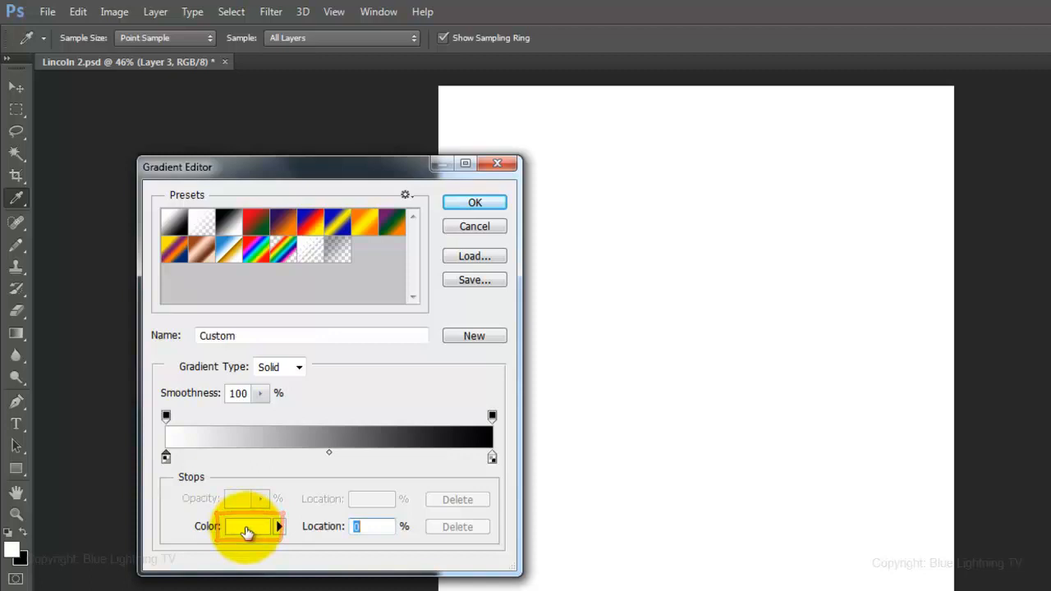
pyautogui.click(247, 527)
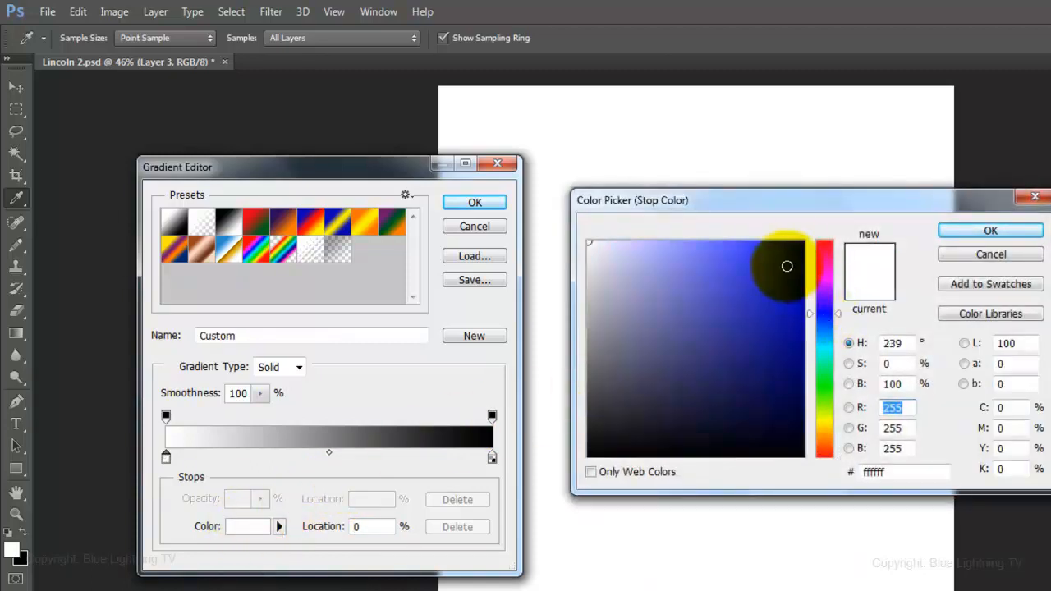
pyautogui.click(990, 230)
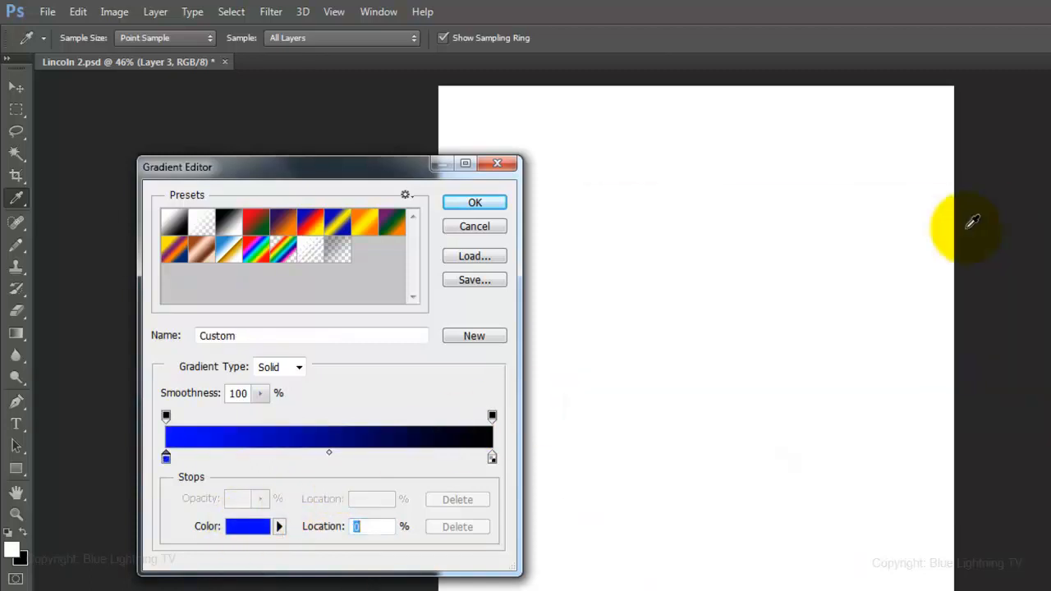
pyautogui.click(492, 458)
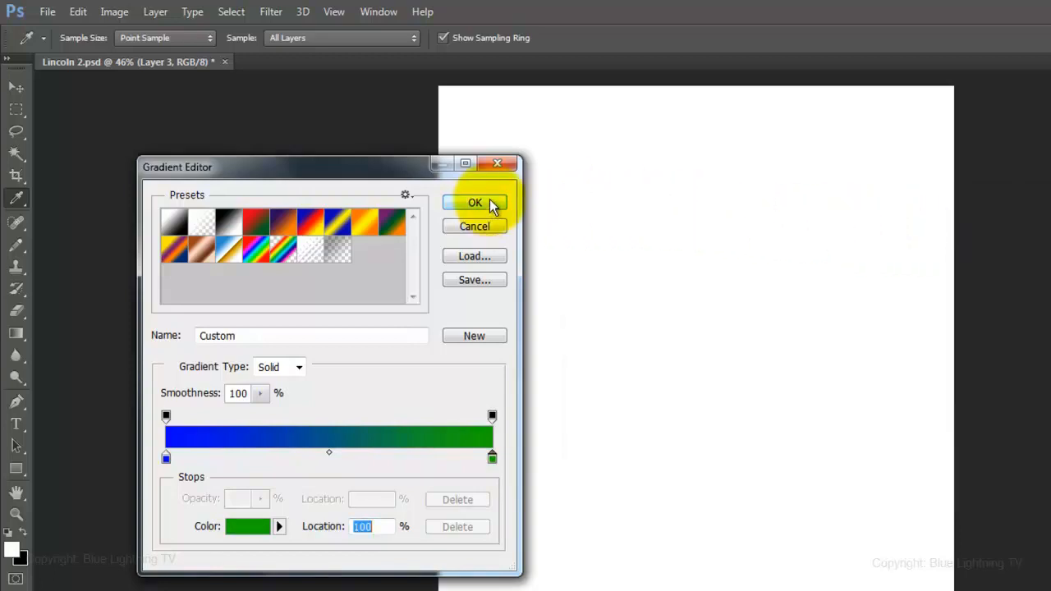
pyautogui.click(475, 202)
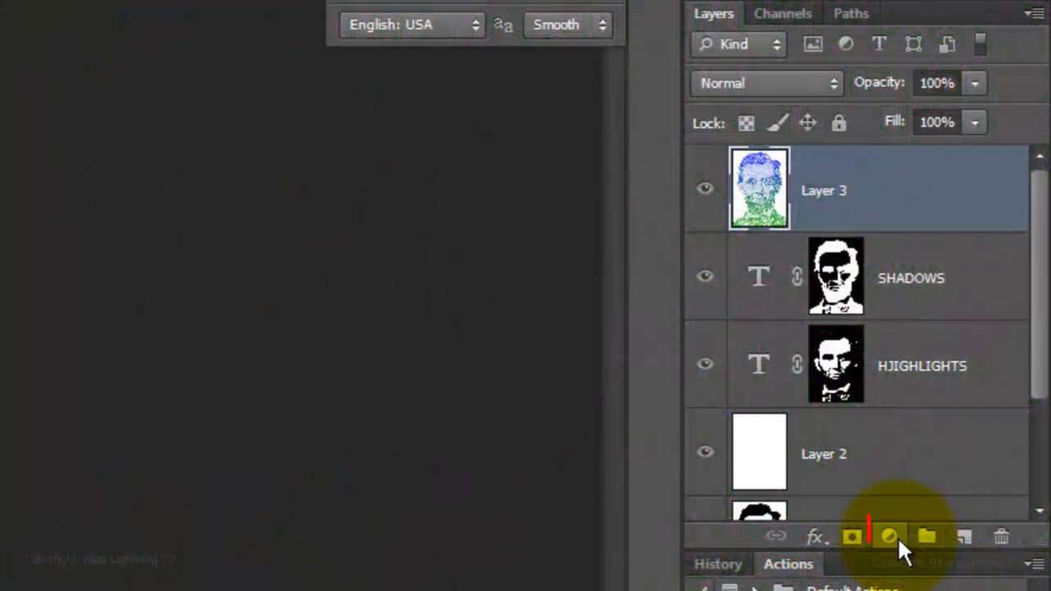
# Add a Hue/Saturation adjustment layer from the Layers panel's adjustment menu
pyautogui.click(888, 537)
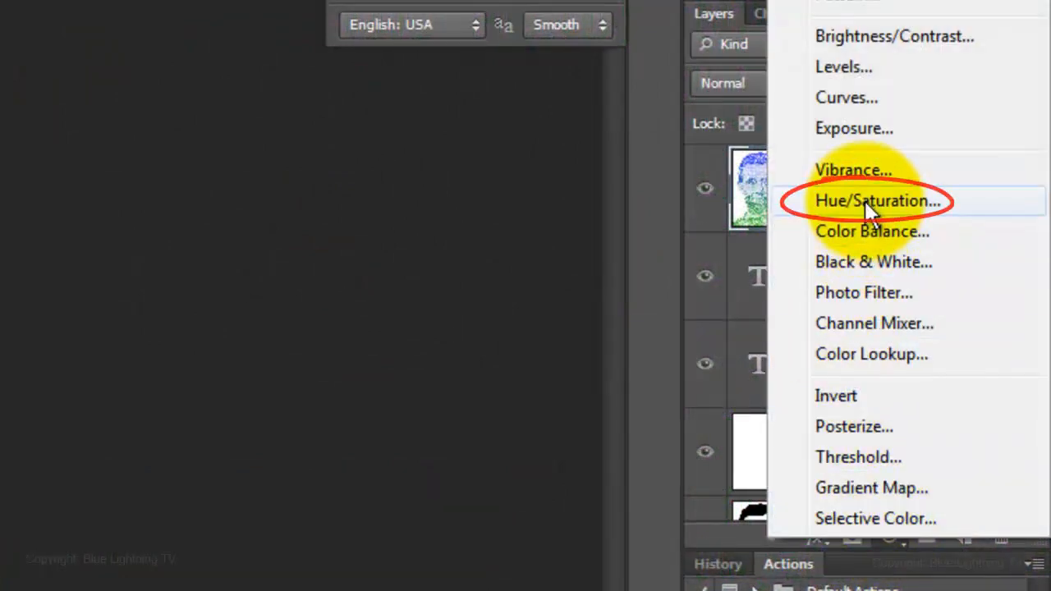
pyautogui.click(878, 201)
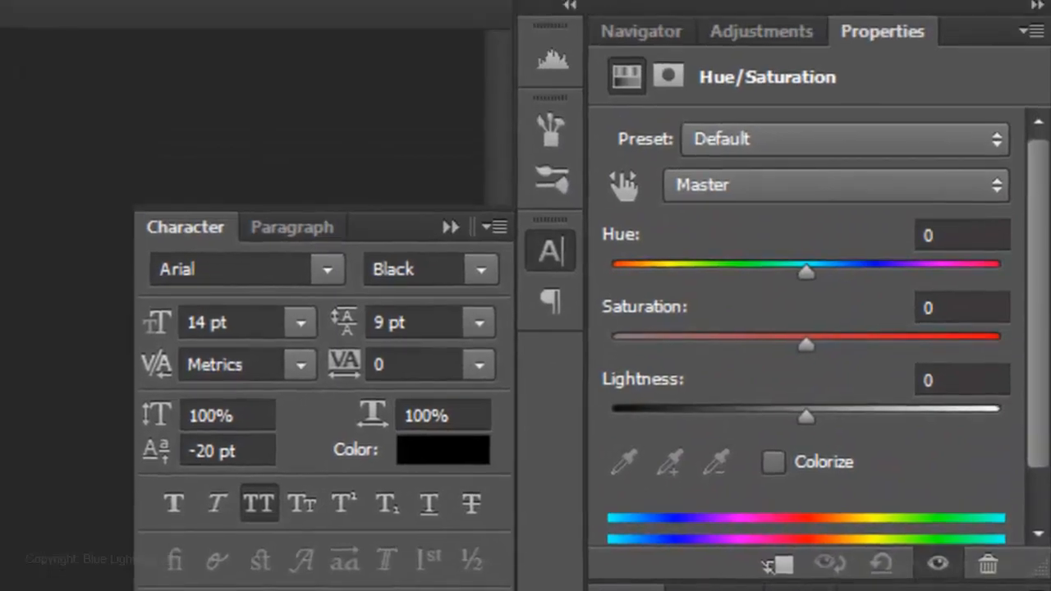